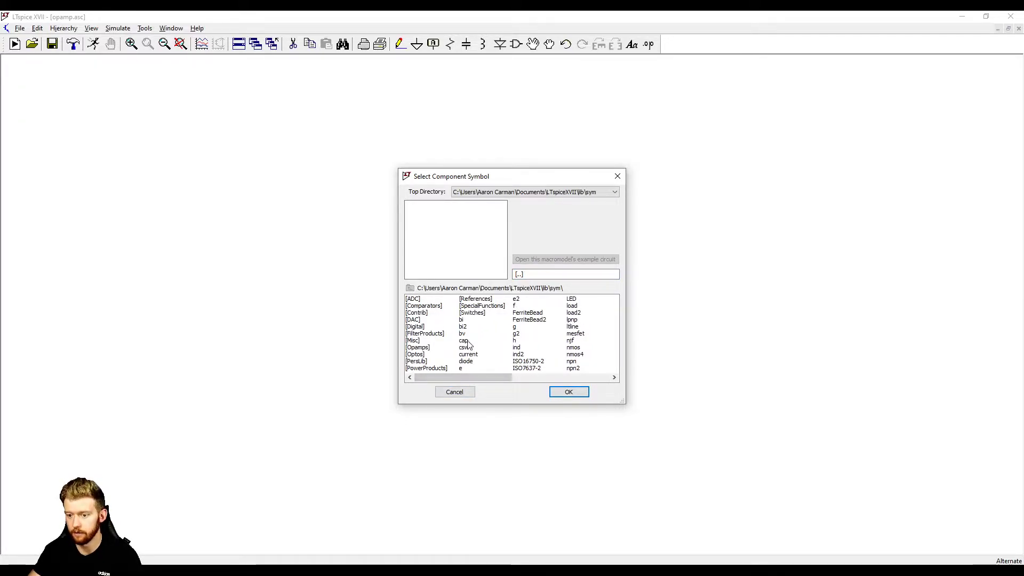
# Browse the component library and enter the Opamps folder of symbols
pyautogui.click(517, 298)
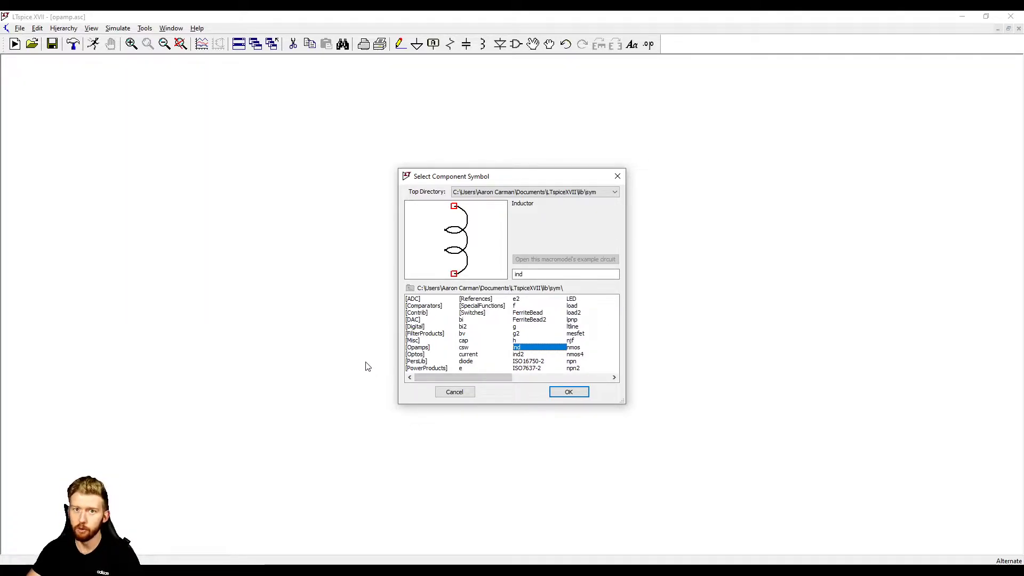
pyautogui.click(417, 347)
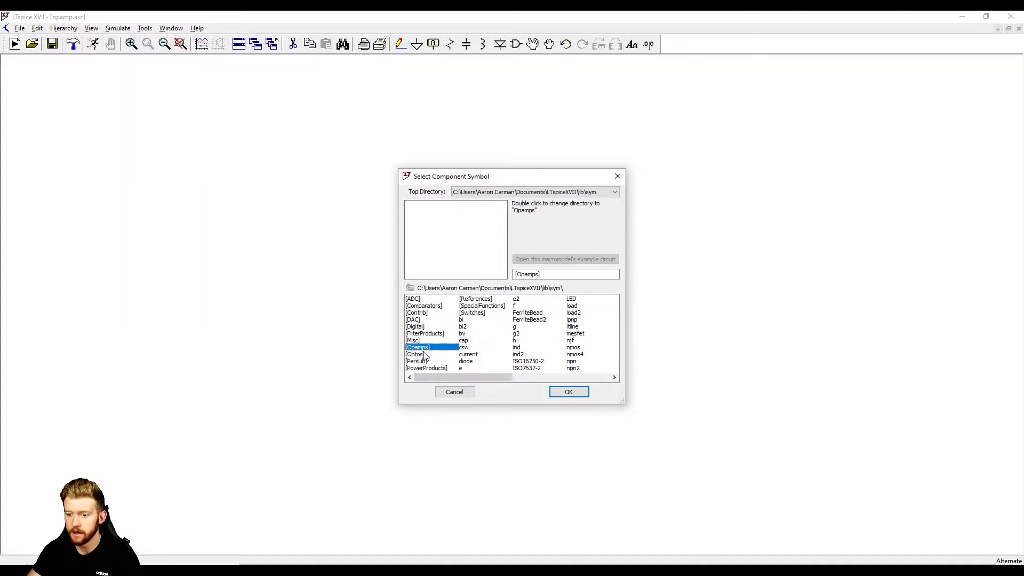
pyautogui.click(412, 340)
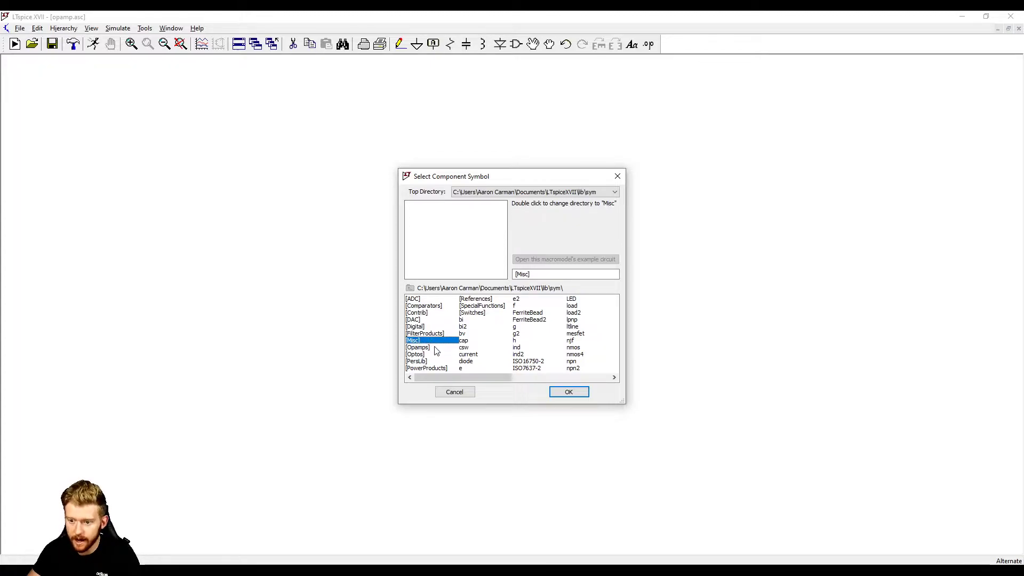
pyautogui.click(418, 347)
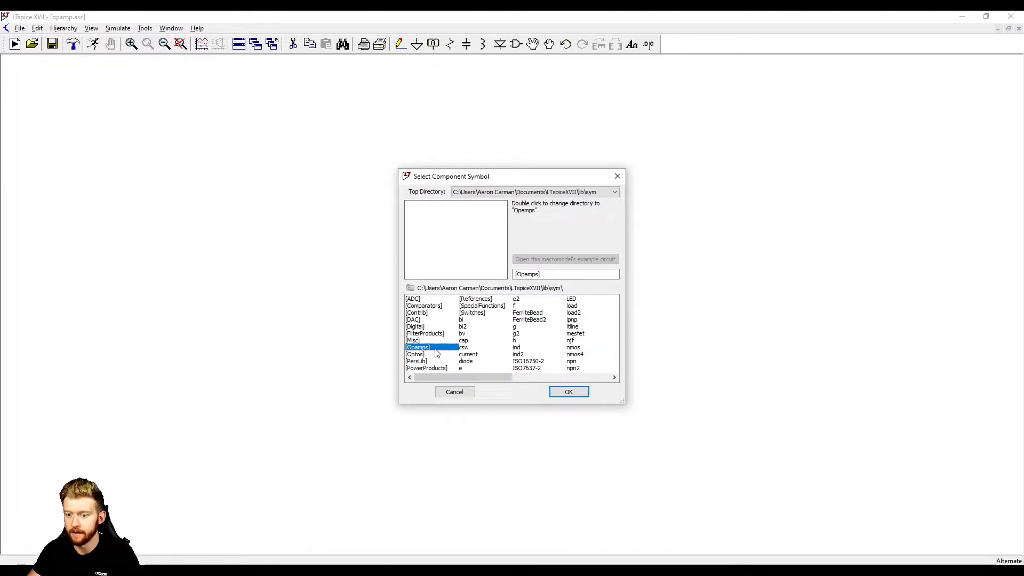
pyautogui.doubleClick(418, 347)
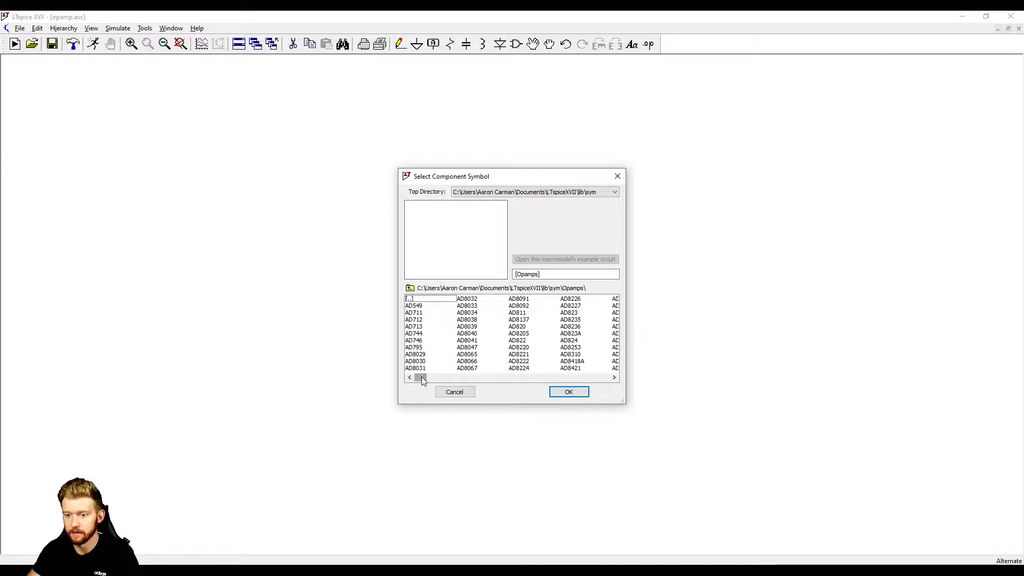
pyautogui.click(414, 326)
pyautogui.write('AD8691')
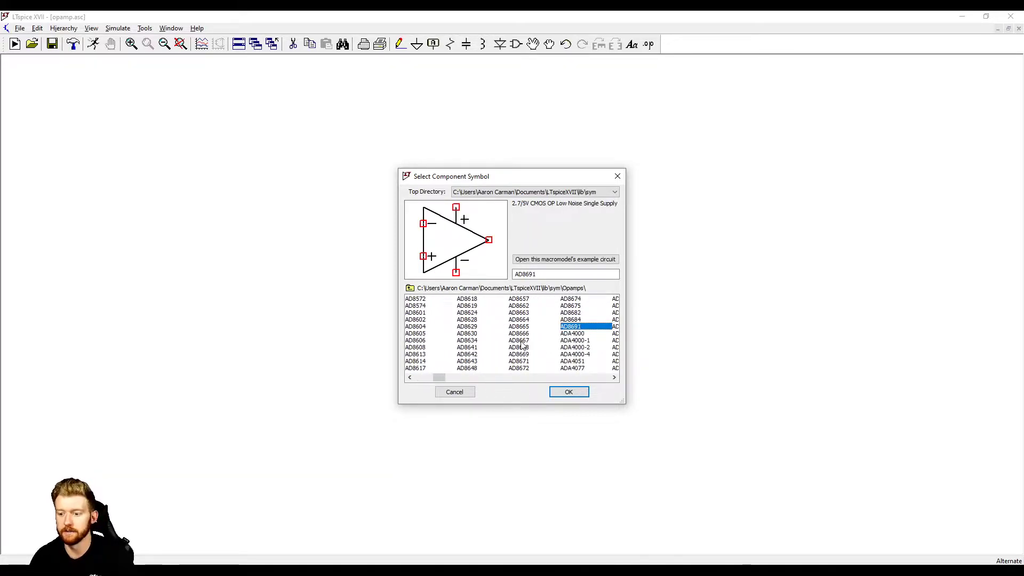
# Compare UniversalOpAmp and UniversalOpamp2, then choose UniversalOpamp2 for the schematic
pyautogui.click(612, 377)
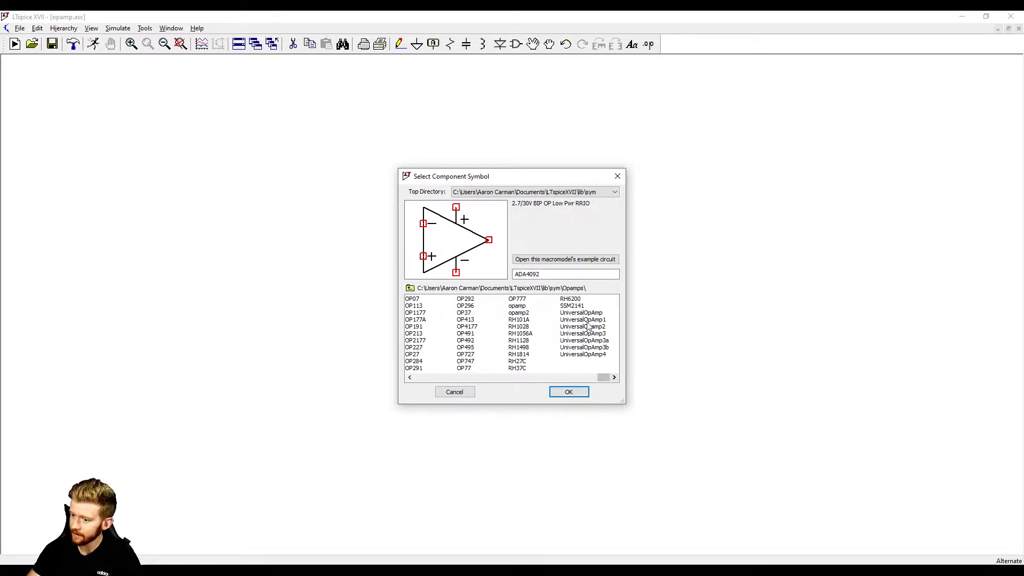
pyautogui.click(582, 327)
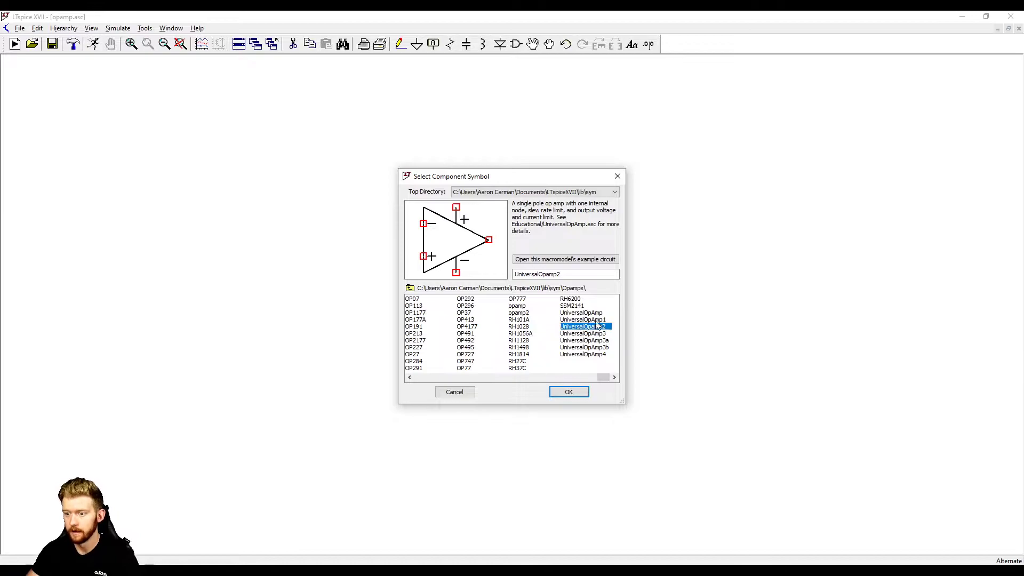
pyautogui.click(582, 313)
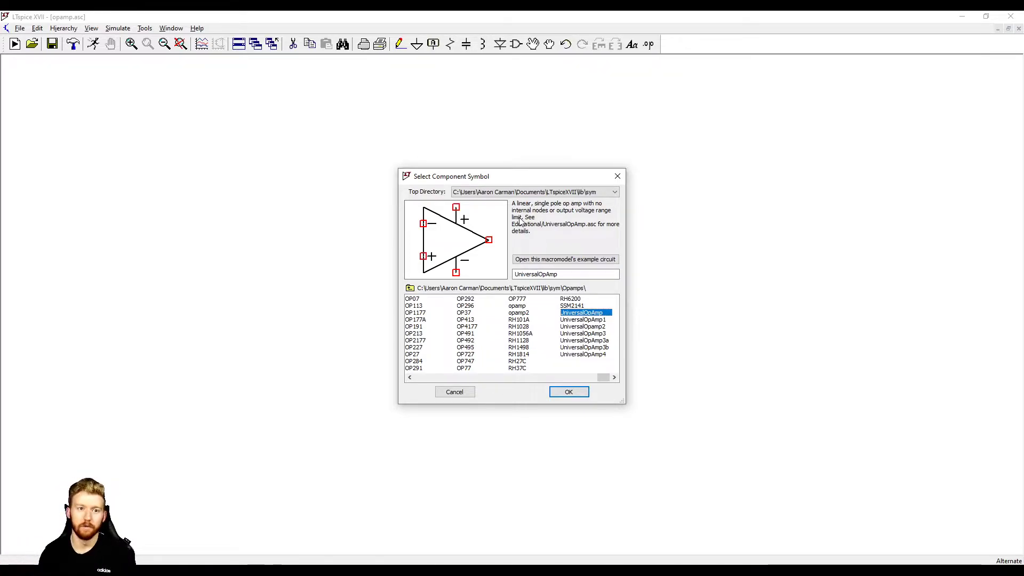
pyautogui.click(584, 327)
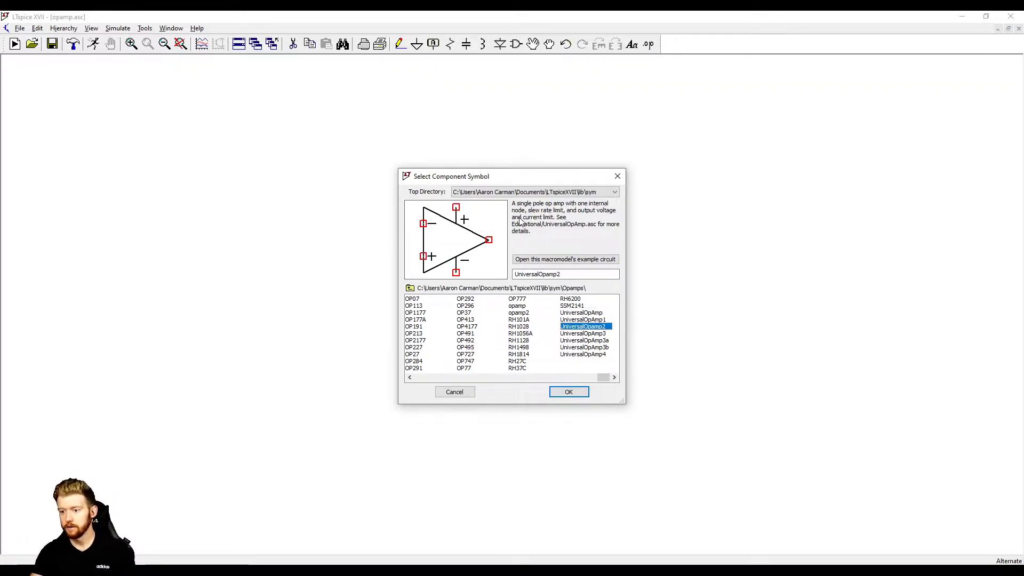
pyautogui.click(568, 391)
pyautogui.write('volt')
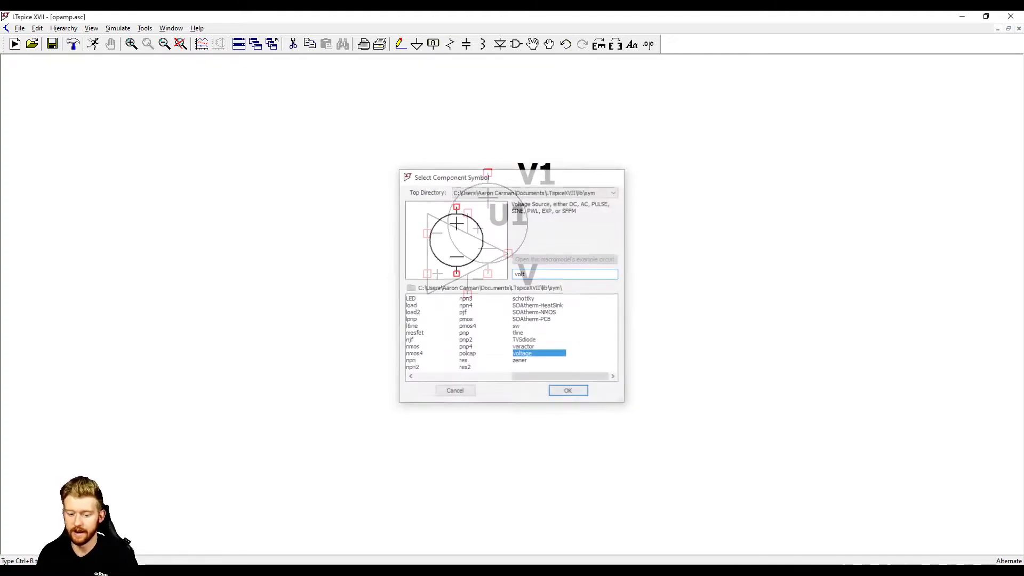
# Select the voltage source symbol and place V1 and V2 beside the op amp
pyautogui.click(567, 390)
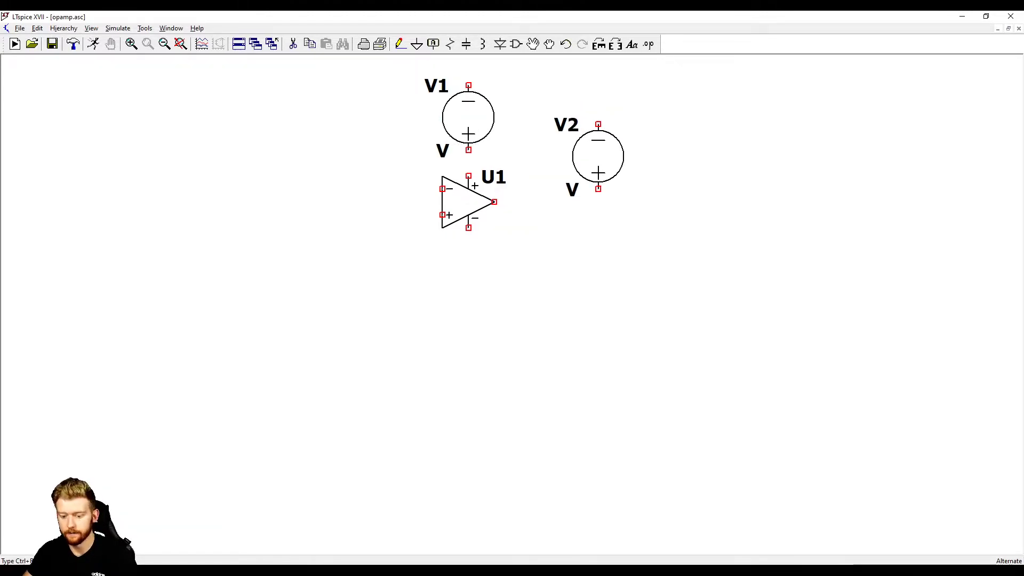
# Move V2 below the op amp and wire both sources to its supply pins
pyautogui.moveTo(597, 156); pyautogui.dragTo(494, 286)
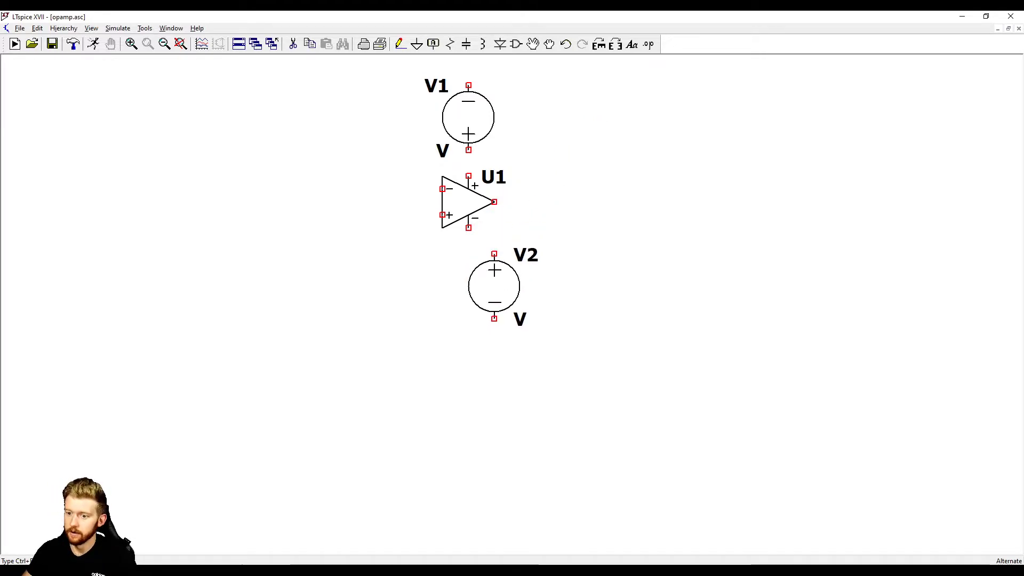
pyautogui.moveTo(493, 286); pyautogui.dragTo(468, 286)
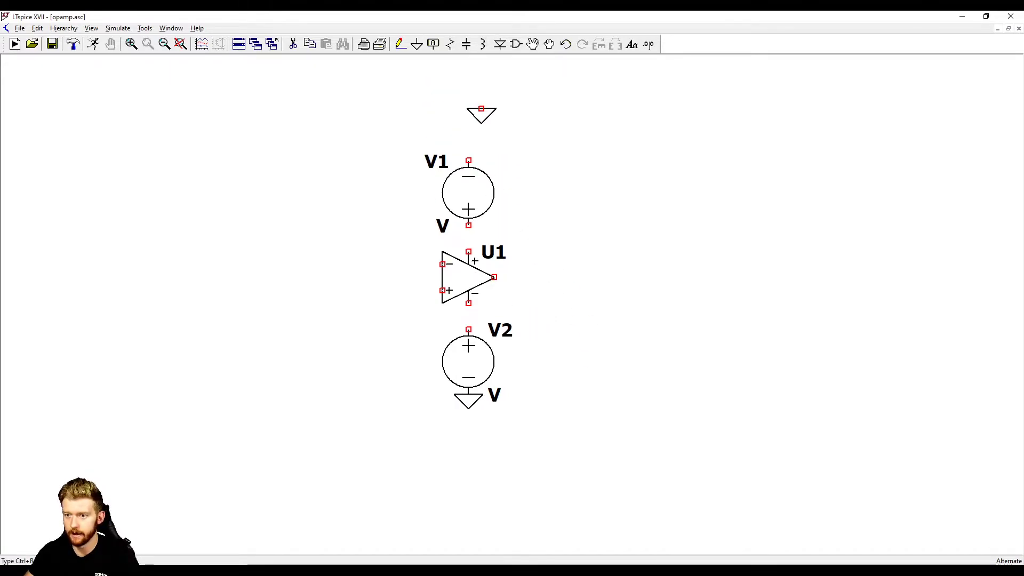
pyautogui.moveTo(482, 114); pyautogui.dragTo(469, 163)
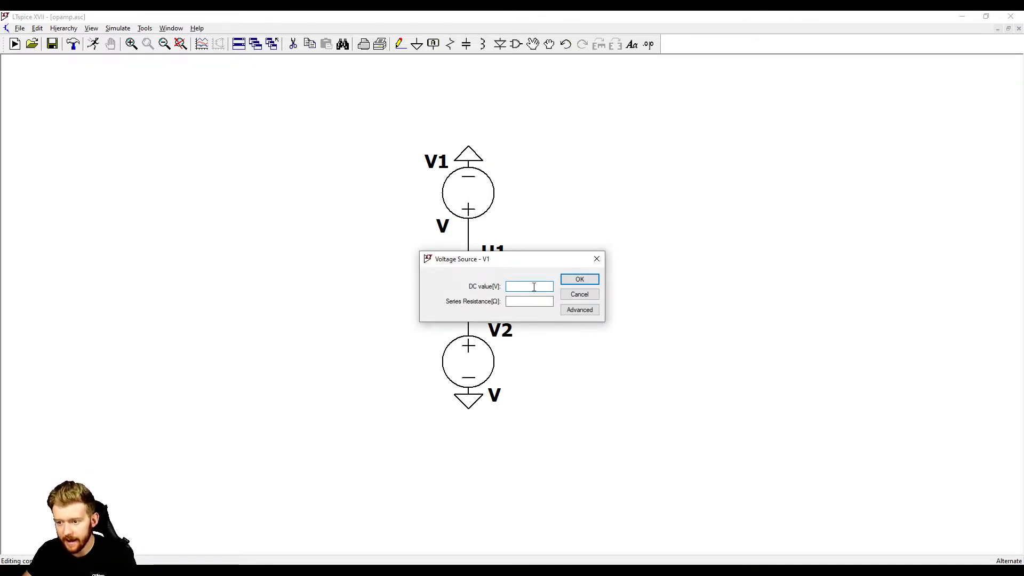
# Set V1 to 10 V and V2 to -10 V as the op amp supply rails
pyautogui.write('1')
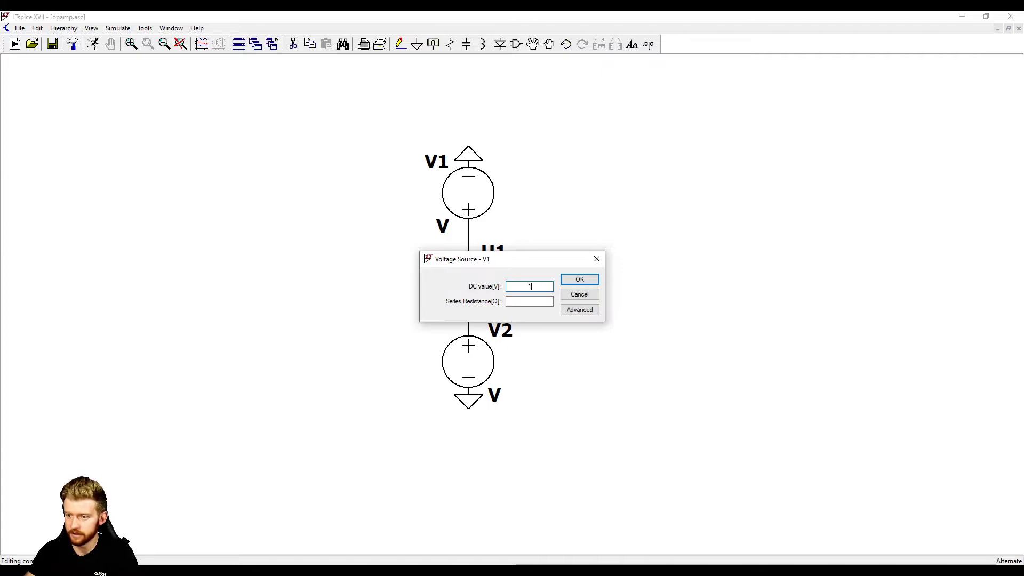
pyautogui.click(578, 279)
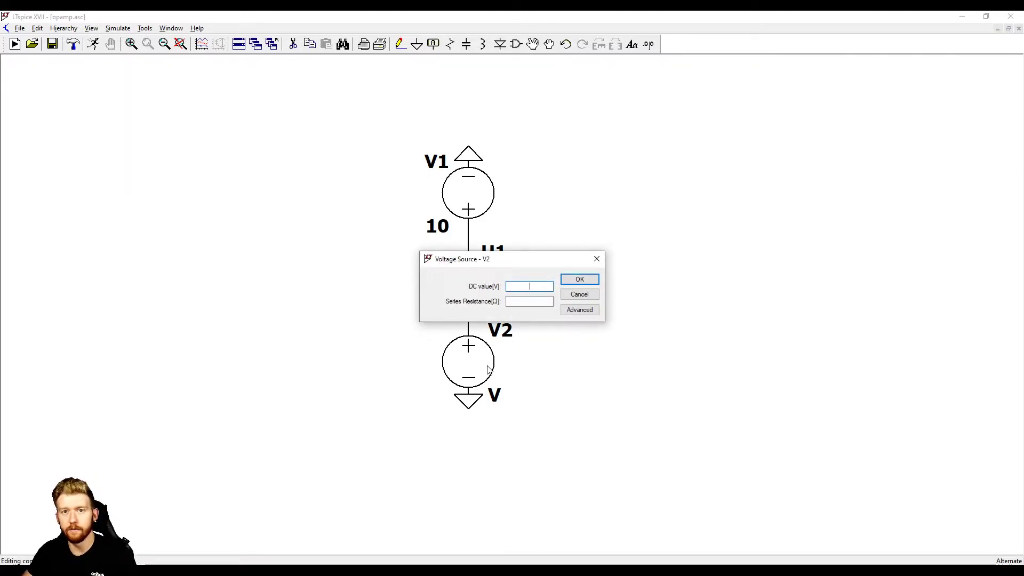
pyautogui.write('-1')
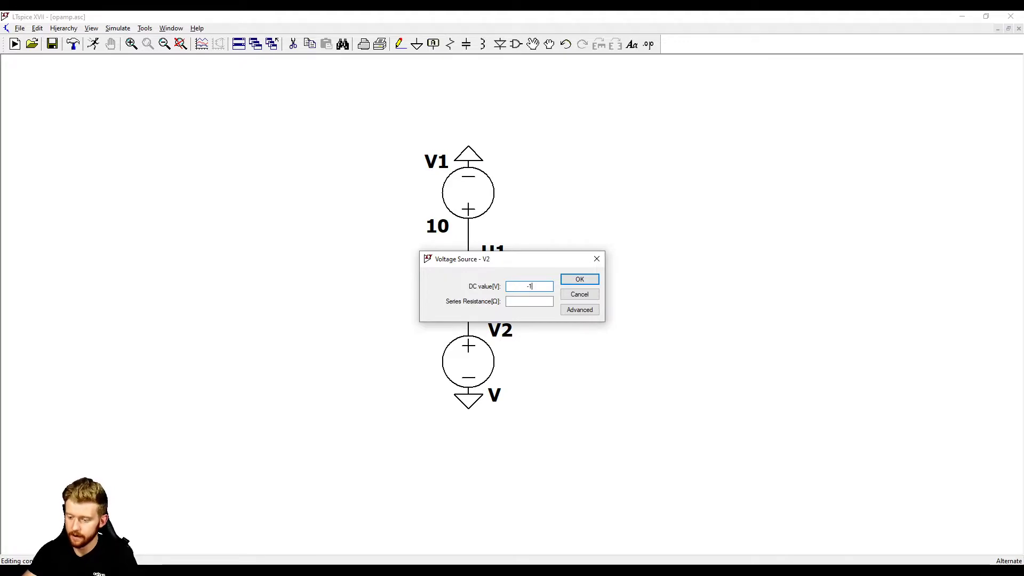
pyautogui.click(578, 279)
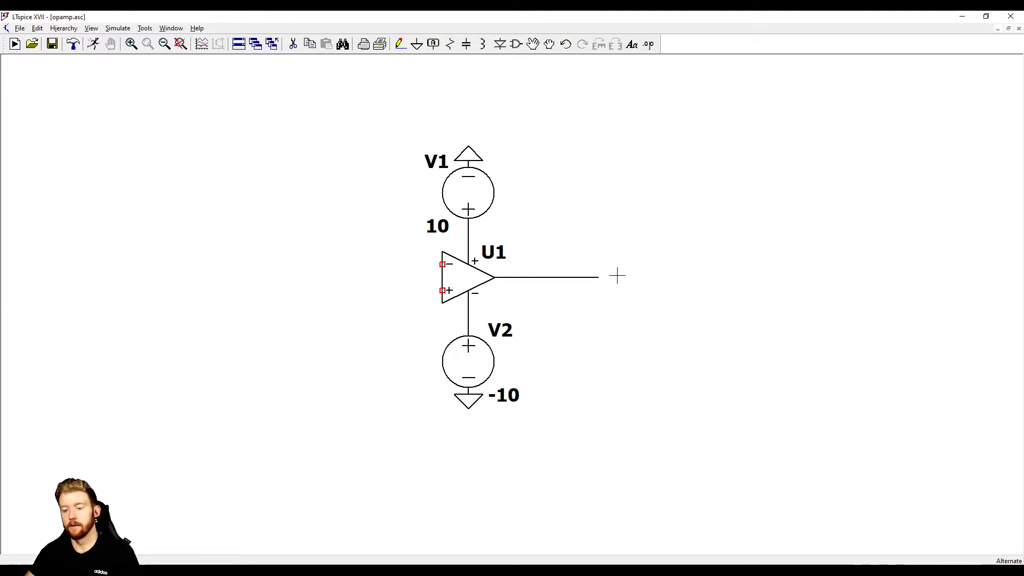
pyautogui.moveTo(495, 313)
pyautogui.write('volt')
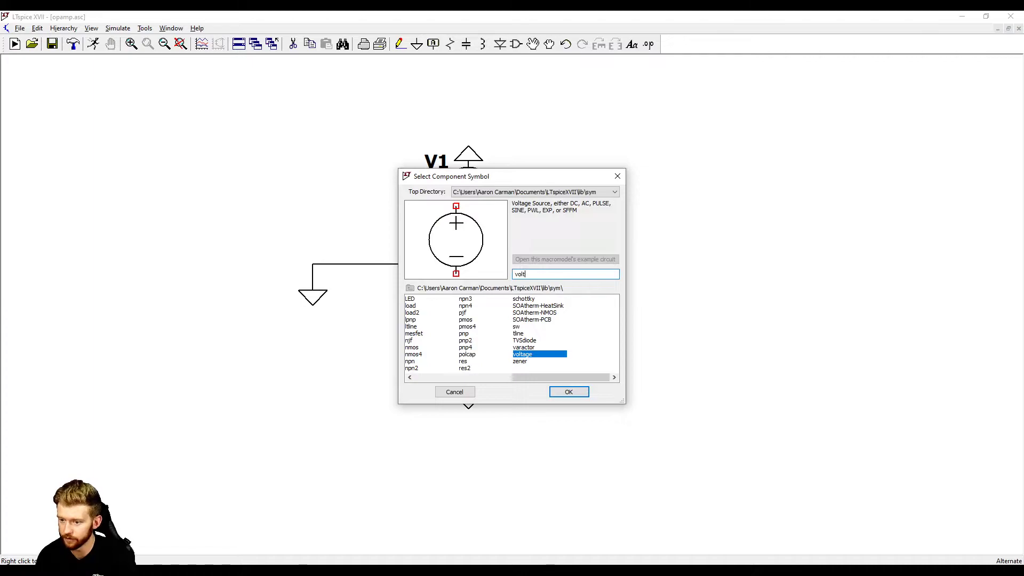
# Place a third voltage source V3 as the comparator input signal
pyautogui.click(567, 392)
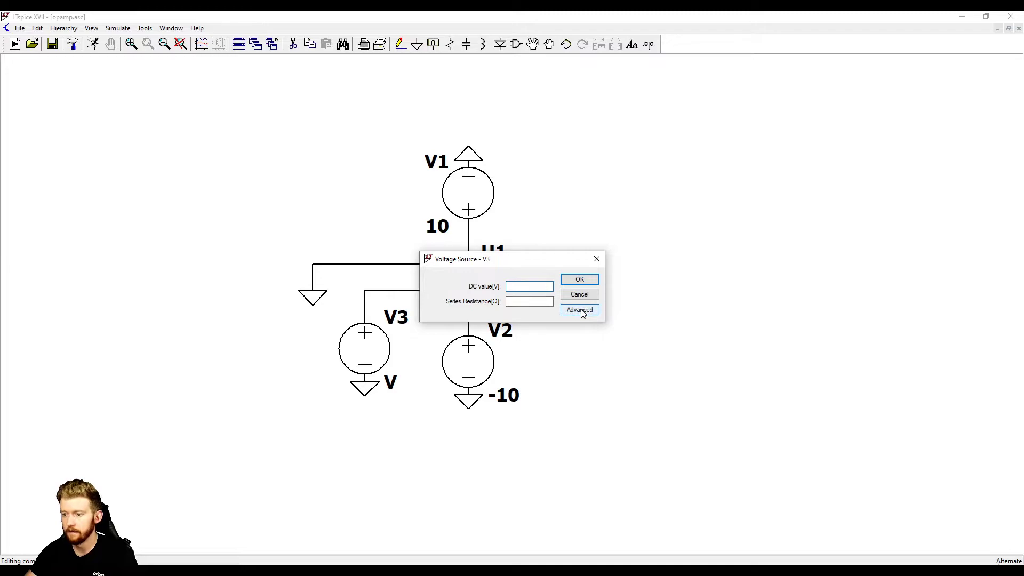
pyautogui.moveTo(585, 345)
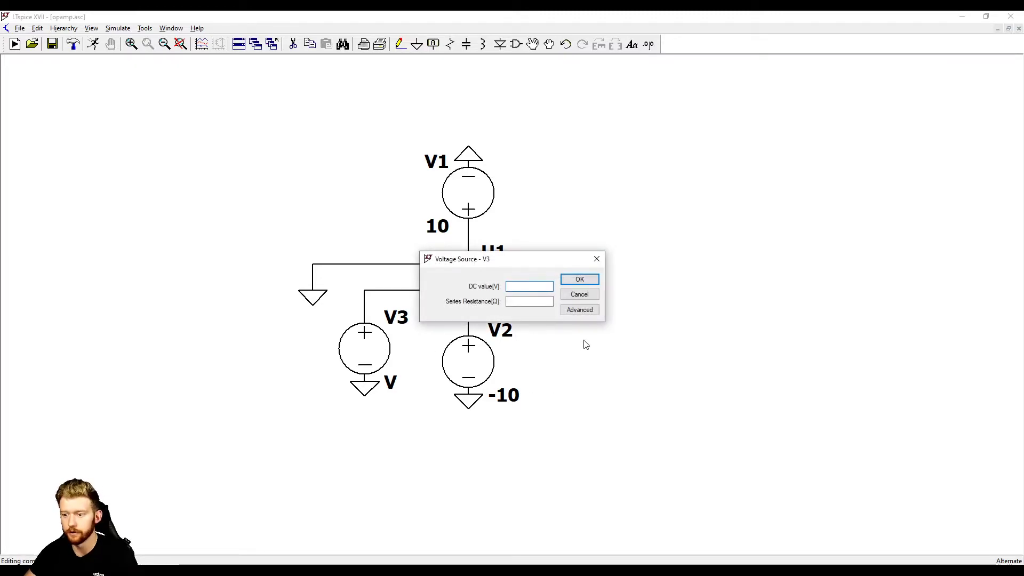
# Make V3 a SINE source with amplitude 1 V and frequency 10 Hz, zero offset
pyautogui.click(578, 309)
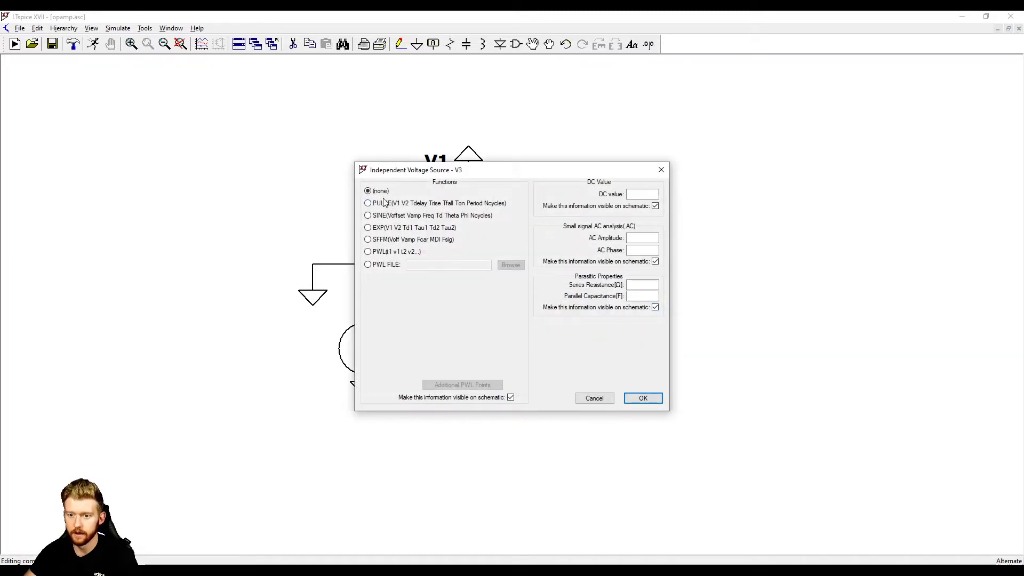
pyautogui.moveTo(386, 258)
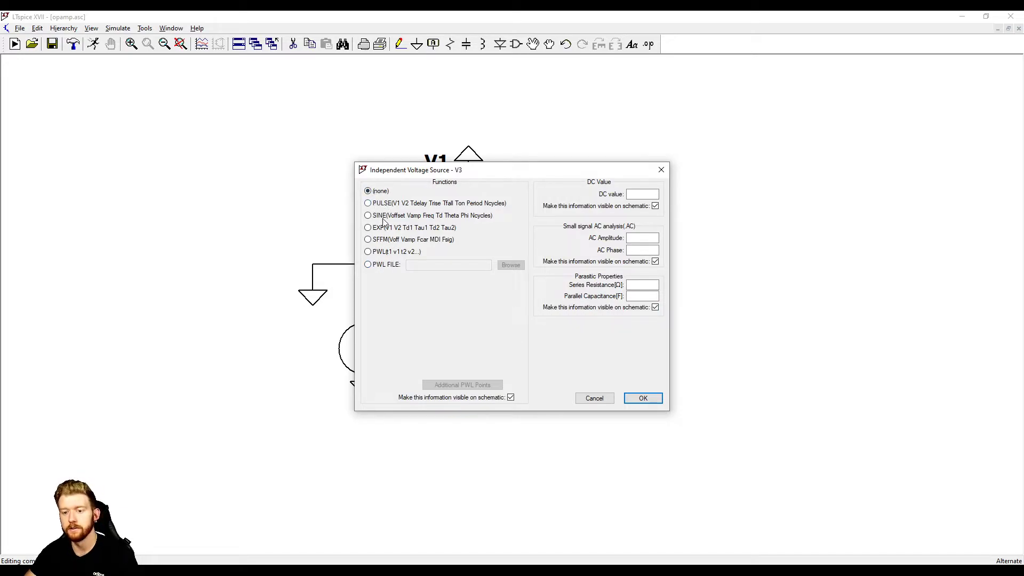
pyautogui.click(368, 214)
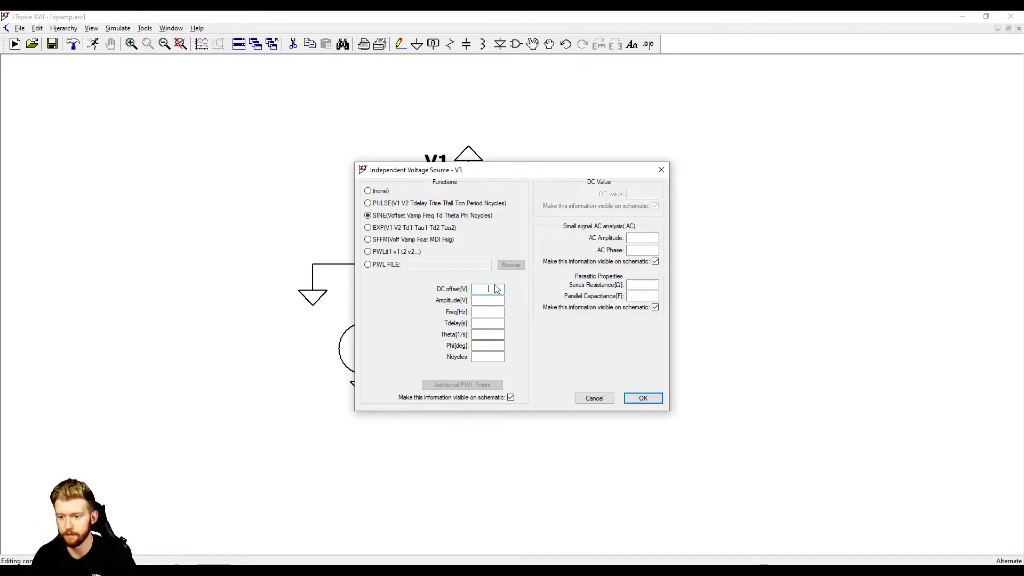
pyautogui.click(487, 299)
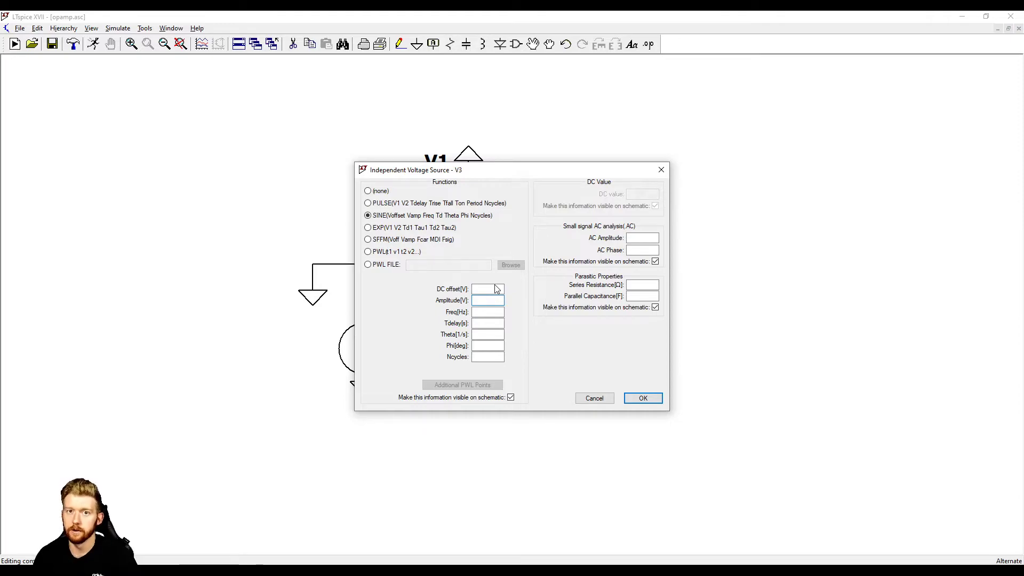
pyautogui.click(488, 300)
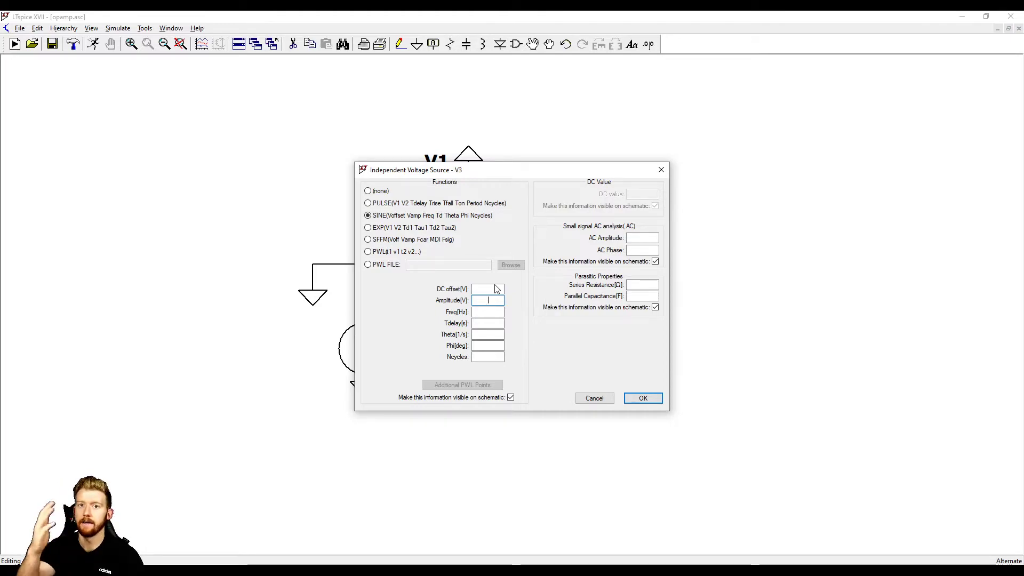
pyautogui.write('1')
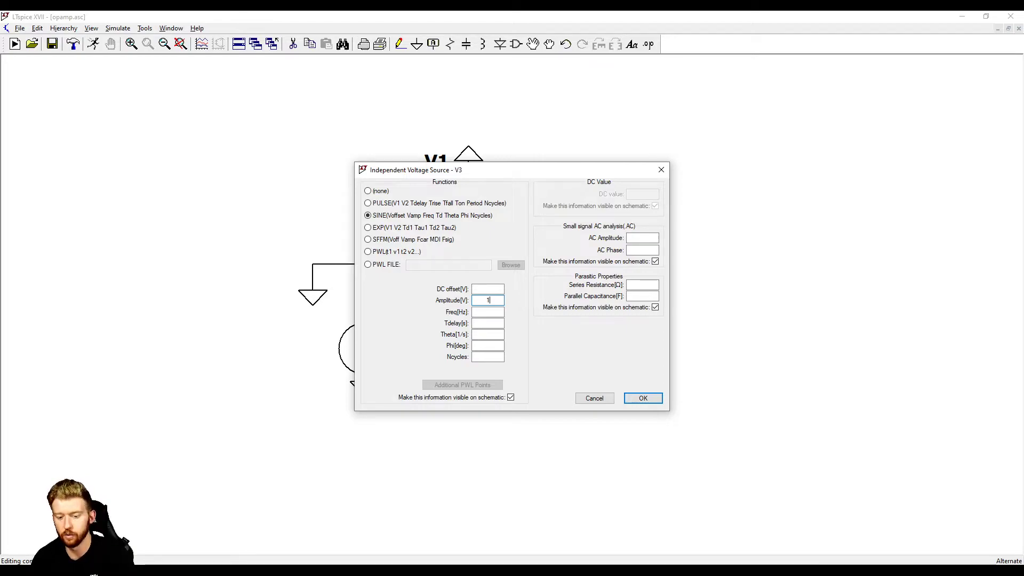
pyautogui.click(488, 311)
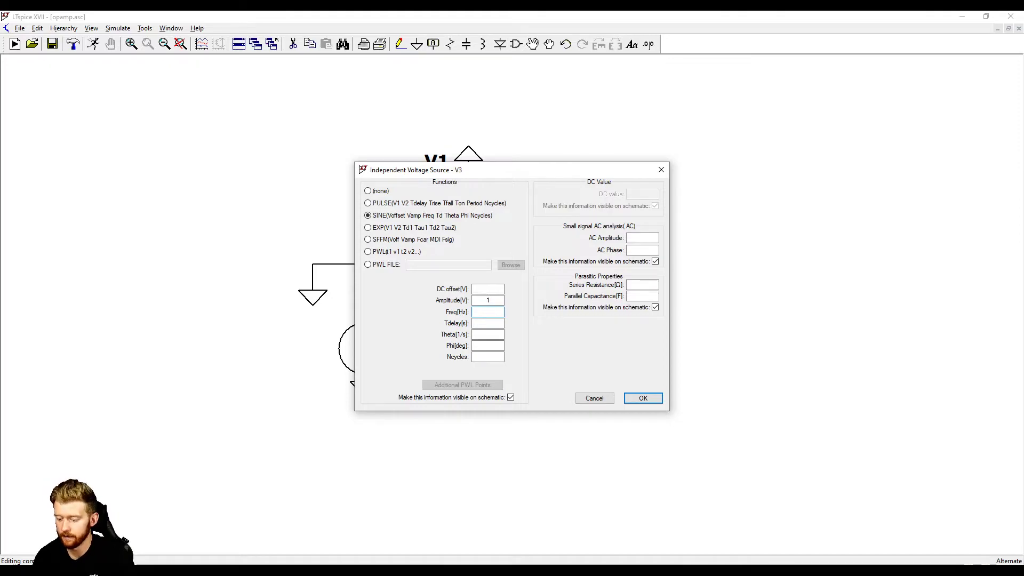
pyautogui.write('10')
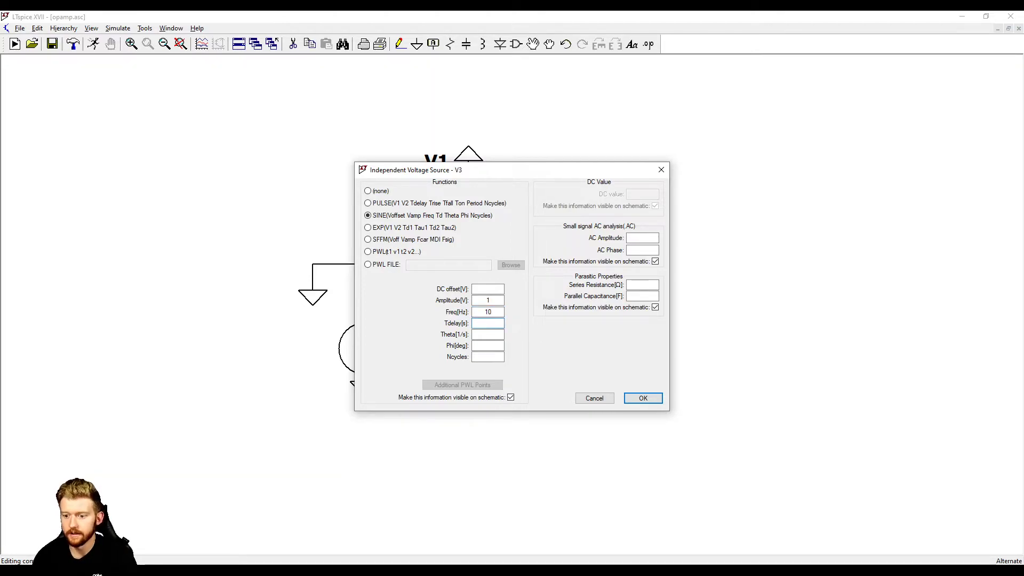
pyautogui.click(488, 356)
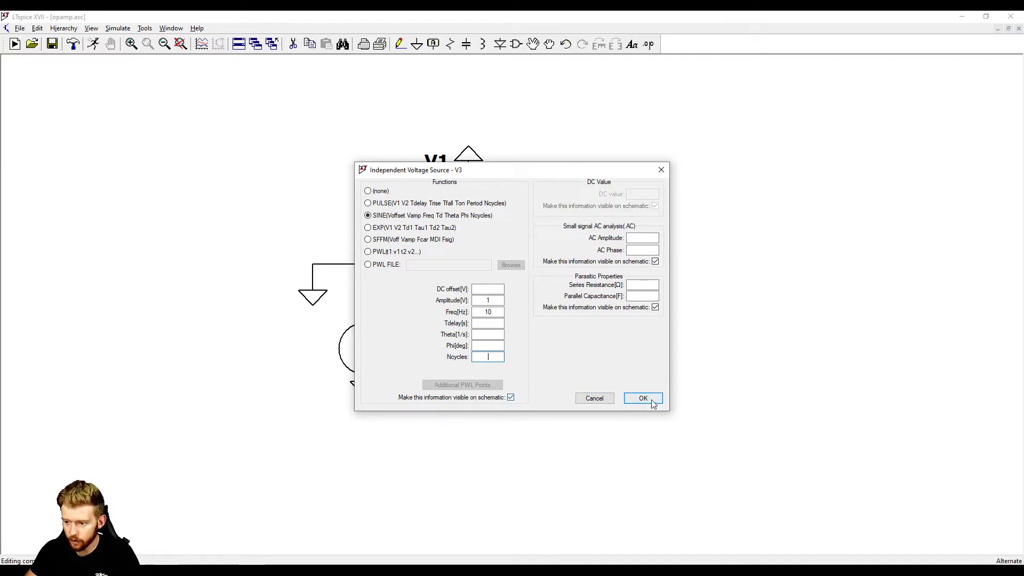
pyautogui.click(642, 398)
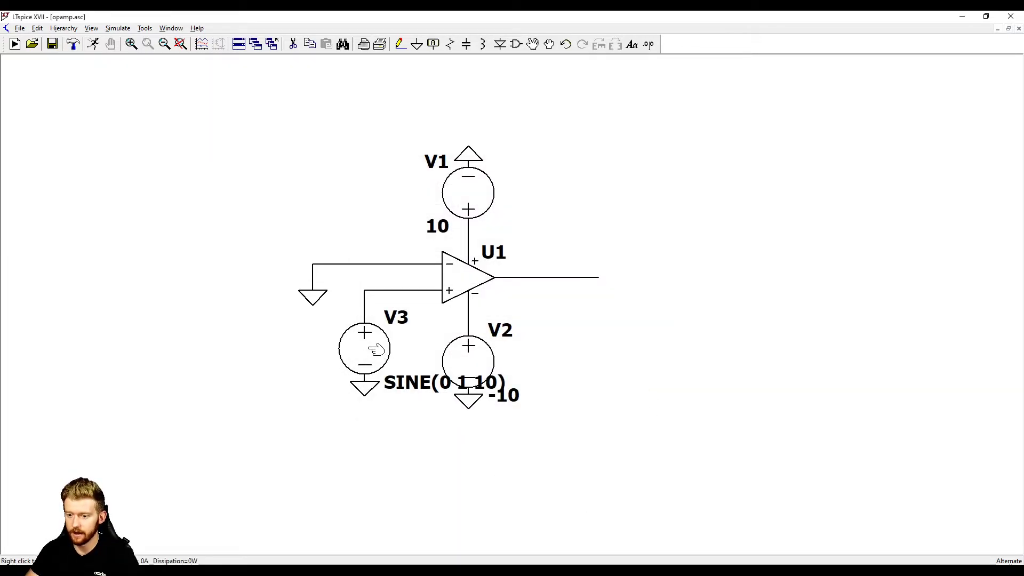
# Hide V3's sine parameters from the schematic
pyautogui.doubleClick(364, 348)
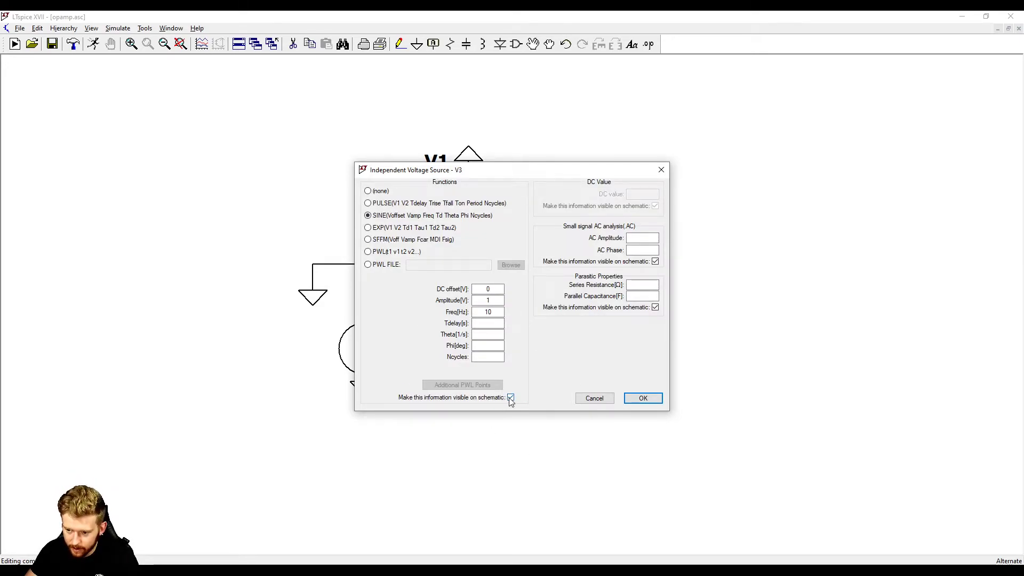
pyautogui.click(642, 398)
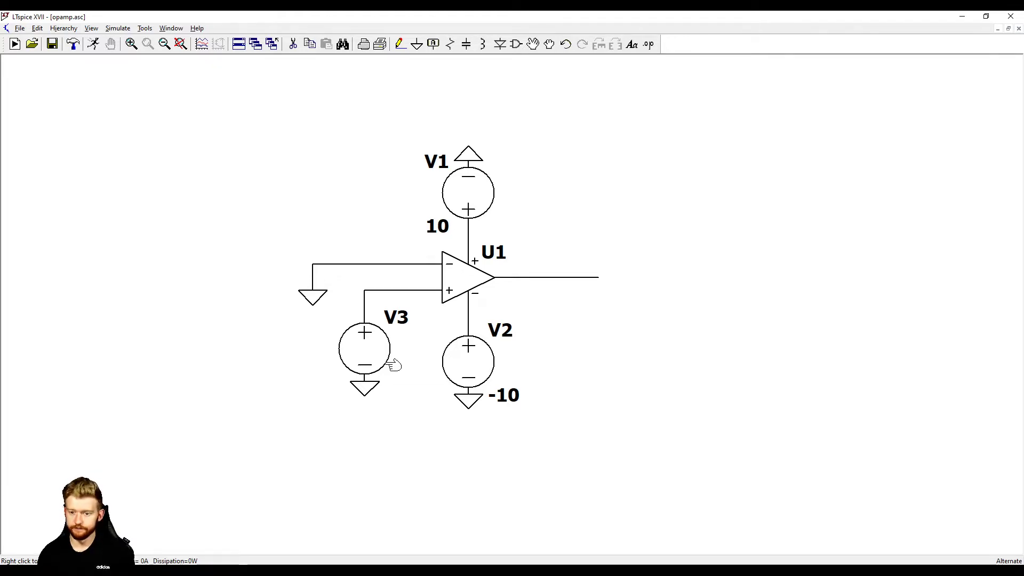
pyautogui.moveTo(372, 289)
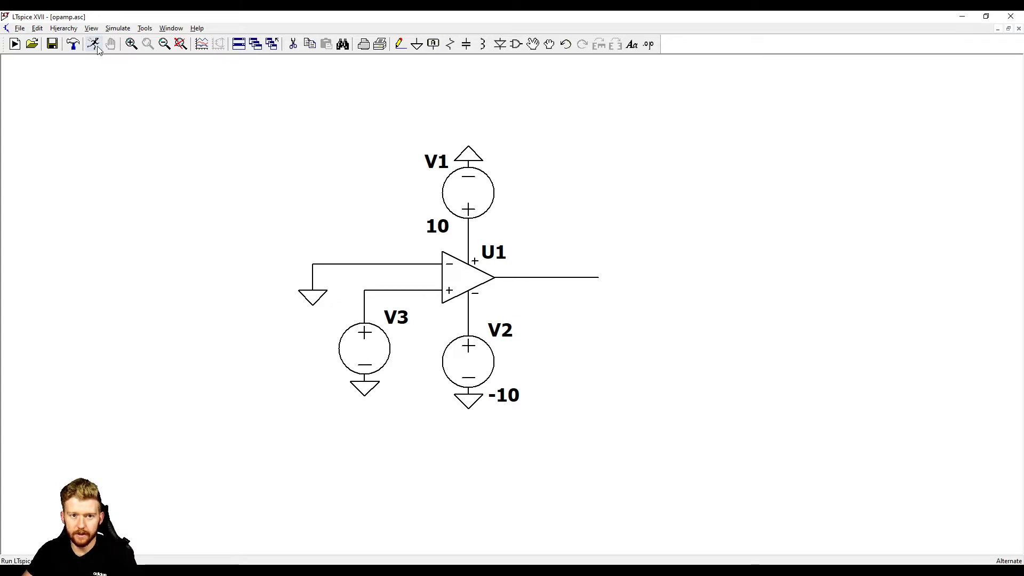
# Run a transient analysis with stop time 1 s and maximum timestep 1m
pyautogui.click(94, 44)
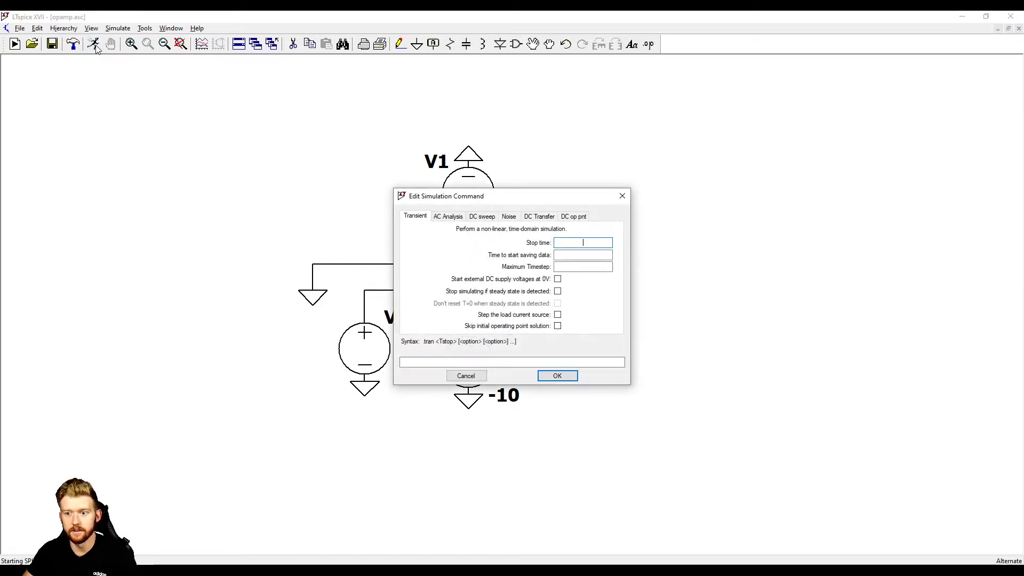
pyautogui.moveTo(446, 197); pyautogui.dragTo(739, 121)
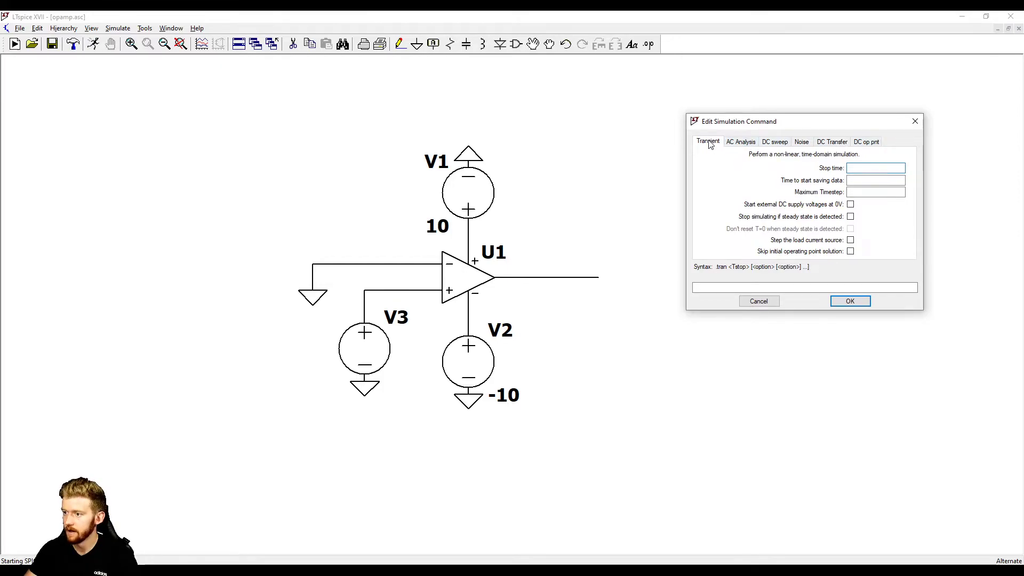
pyautogui.click(875, 167)
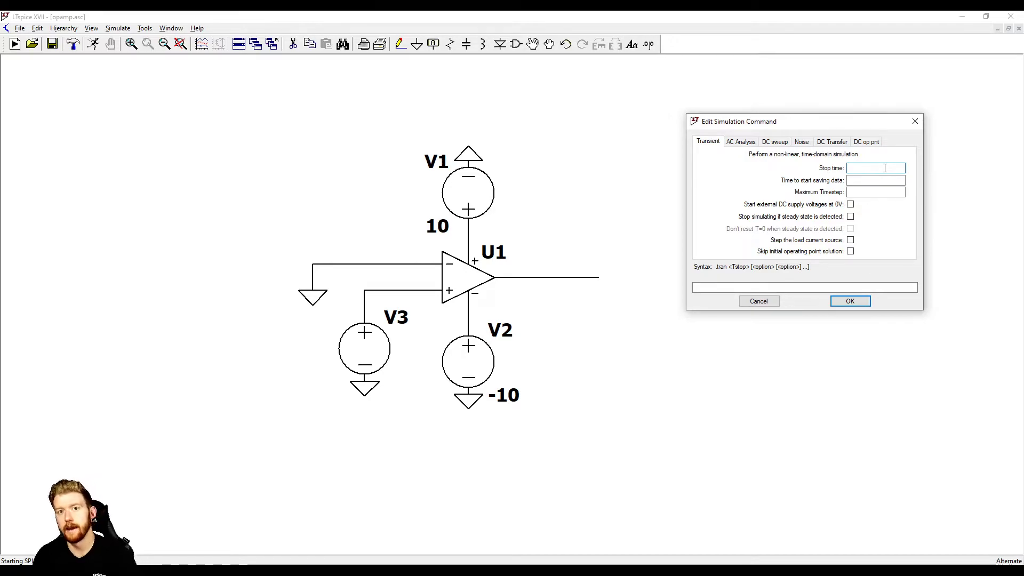
pyautogui.write('1')
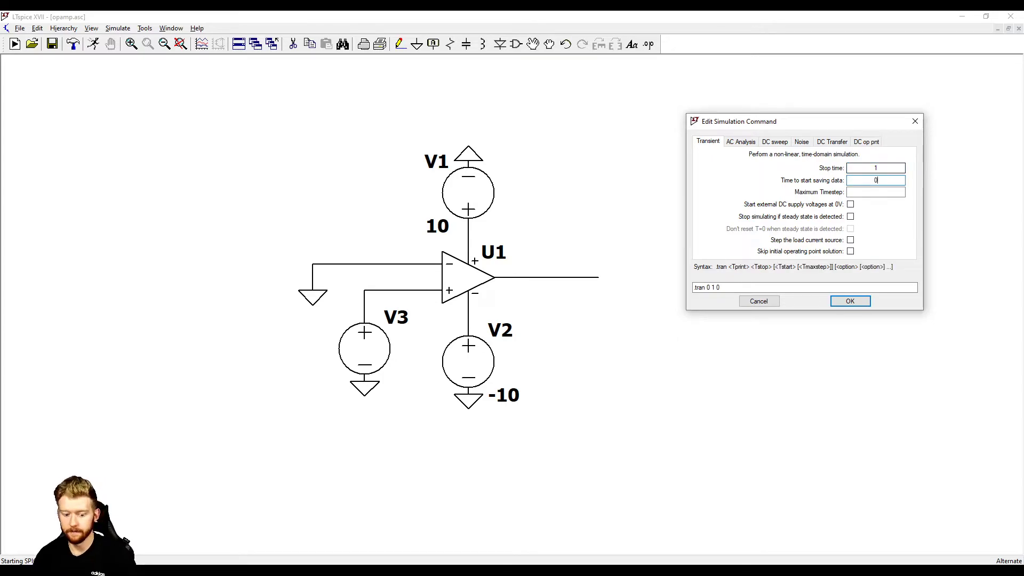
pyautogui.write('1m')
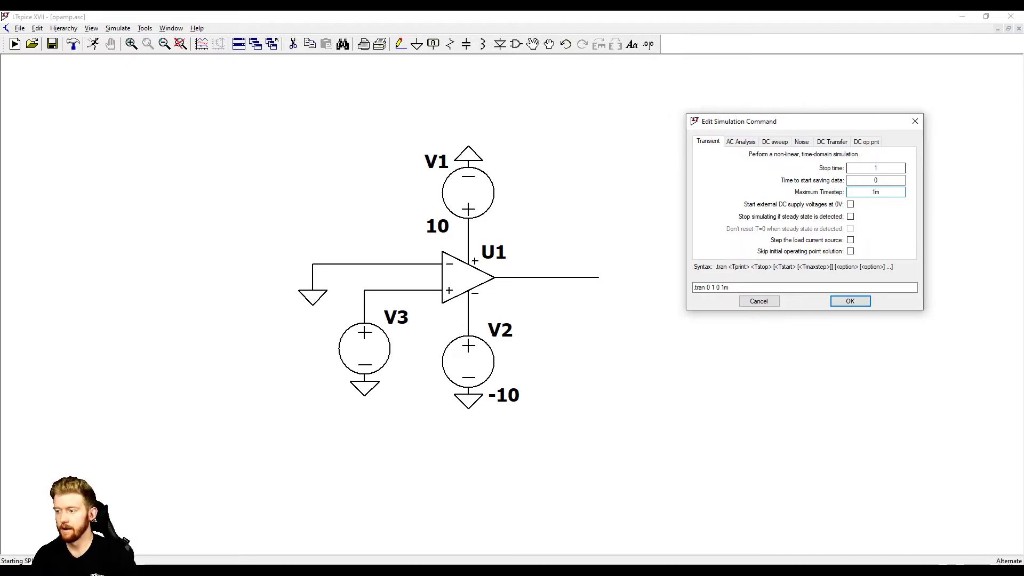
pyautogui.click(875, 192)
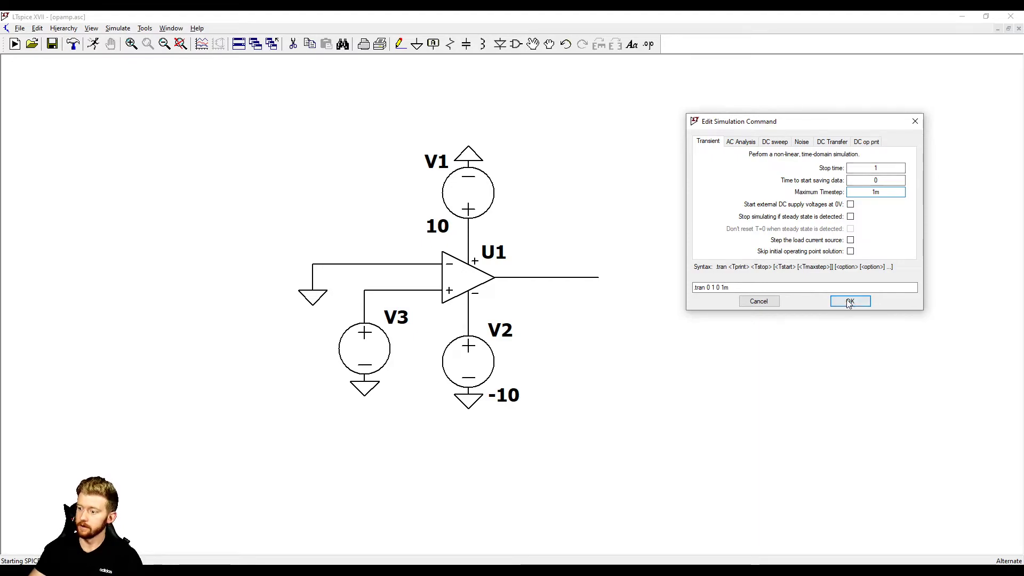
pyautogui.click(850, 301)
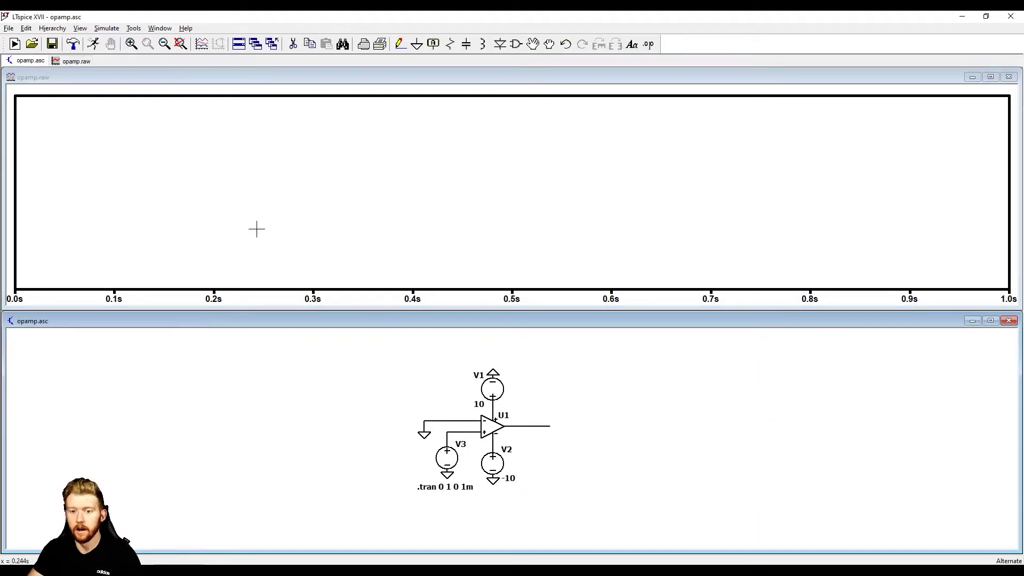
pyautogui.moveTo(409, 206)
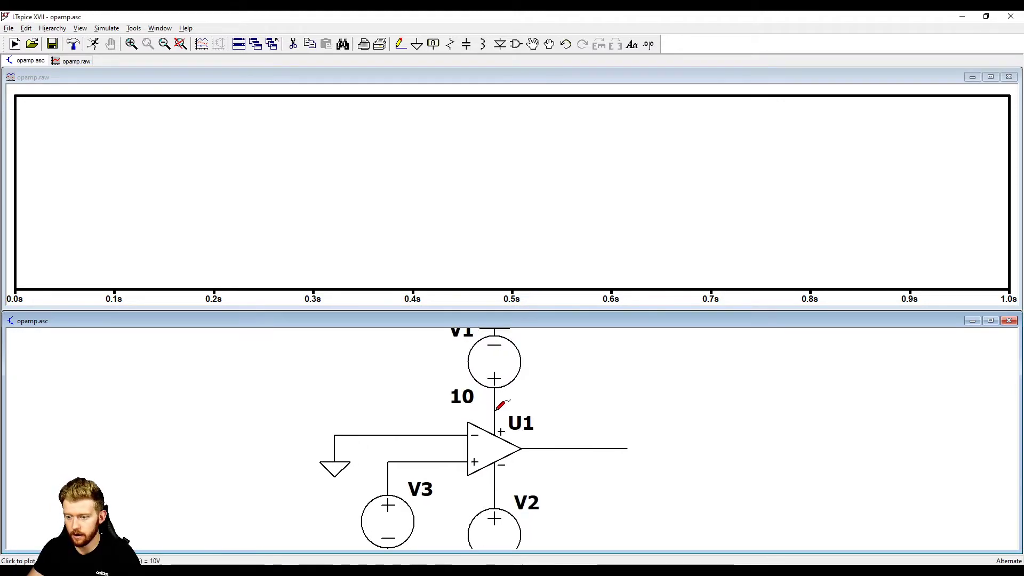
# Probe the supply nodes to plot V(n001) at +10 V and V(n004) at -10 V
pyautogui.click(499, 406)
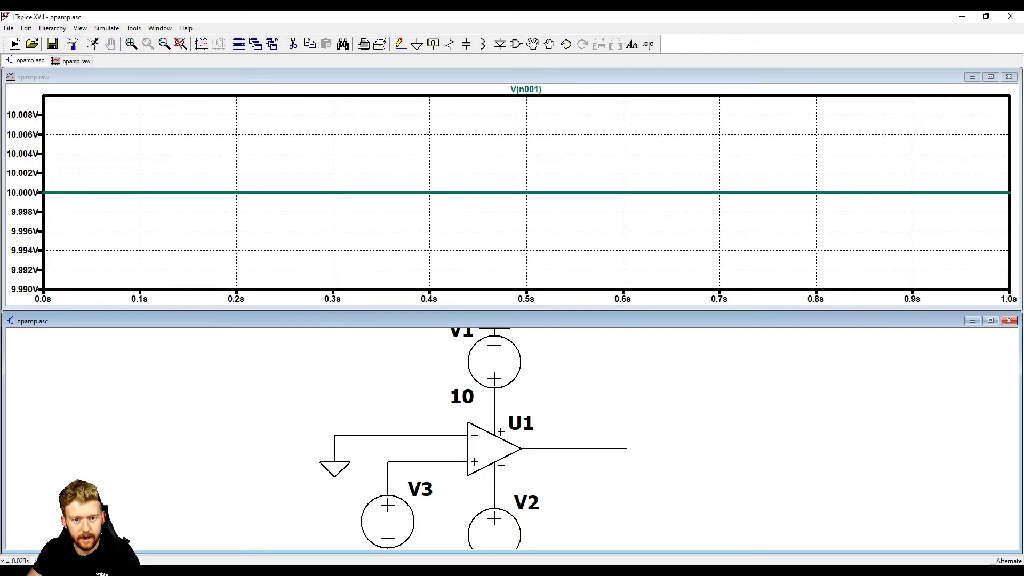
pyautogui.moveTo(102, 205)
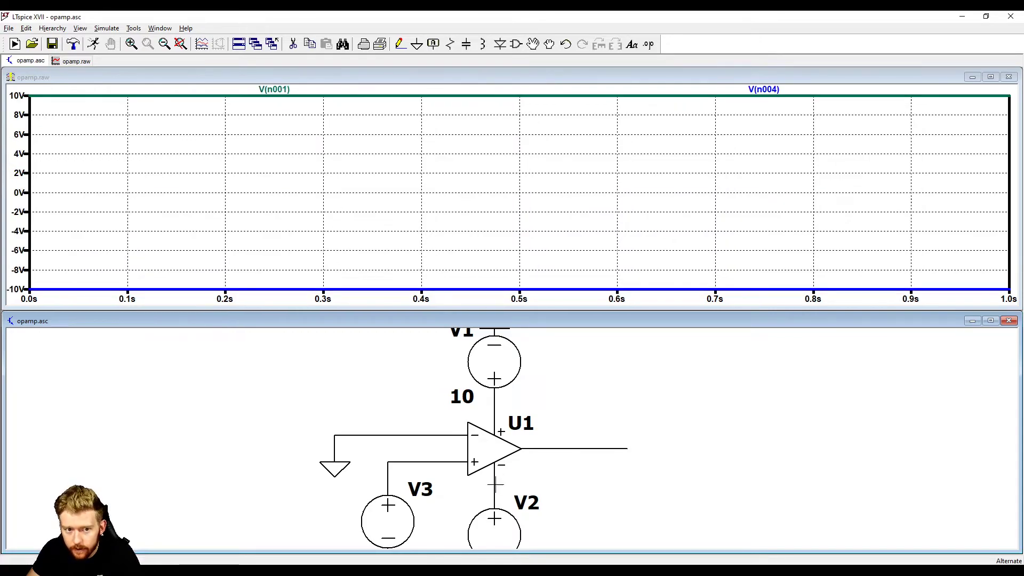
pyautogui.click(494, 412)
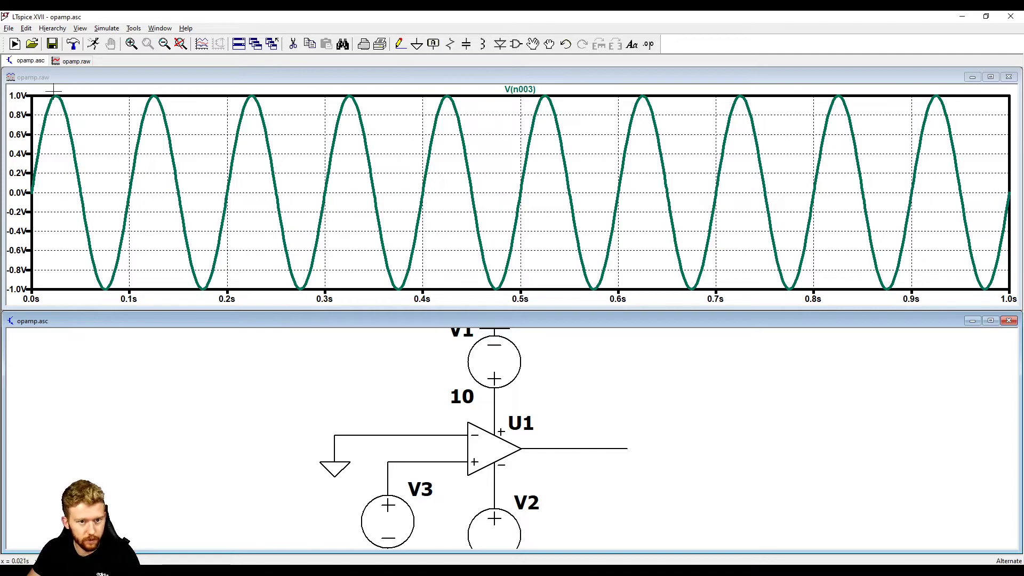
pyautogui.moveTo(62, 181)
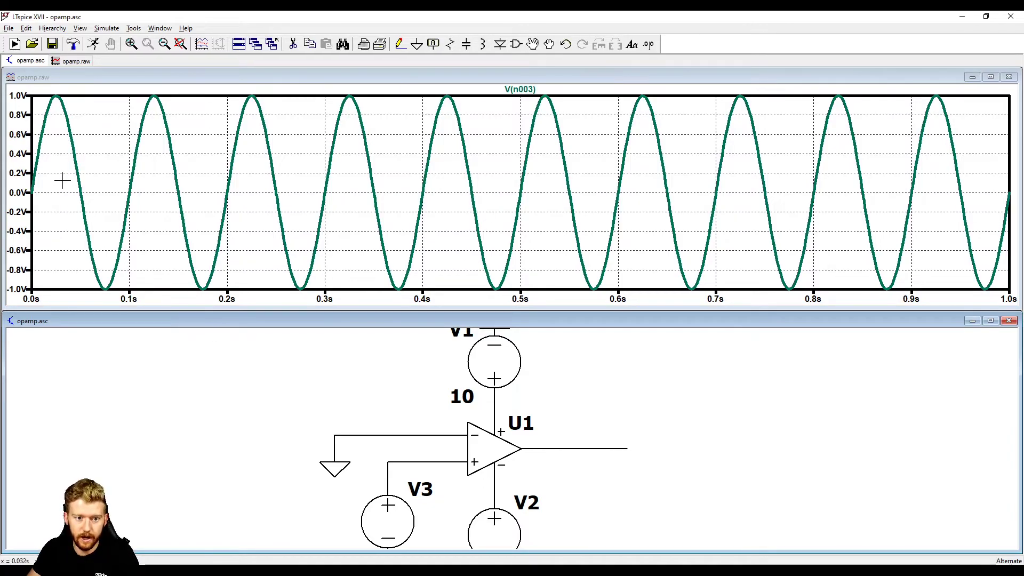
pyautogui.moveTo(182, 246)
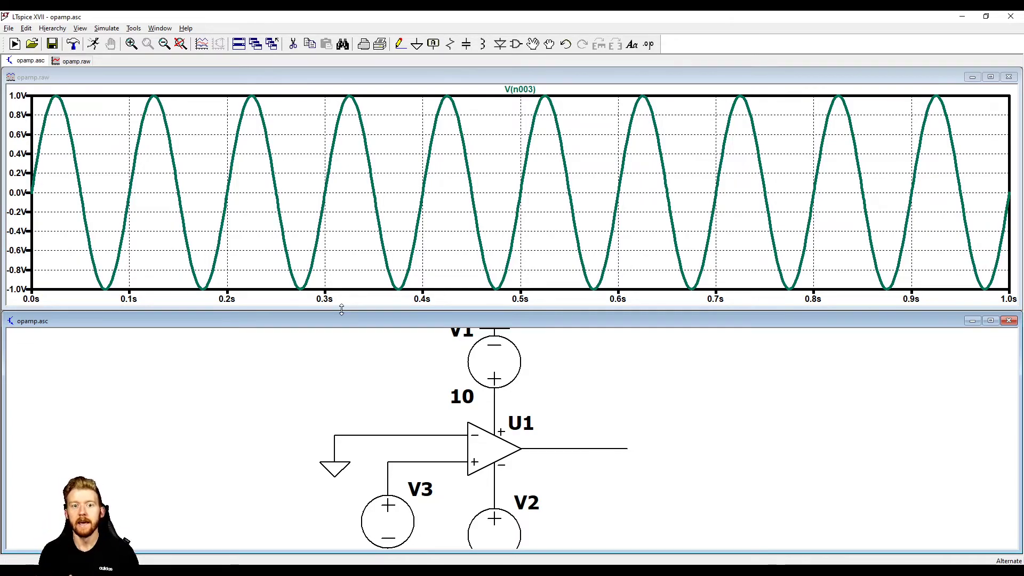
pyautogui.moveTo(71, 185)
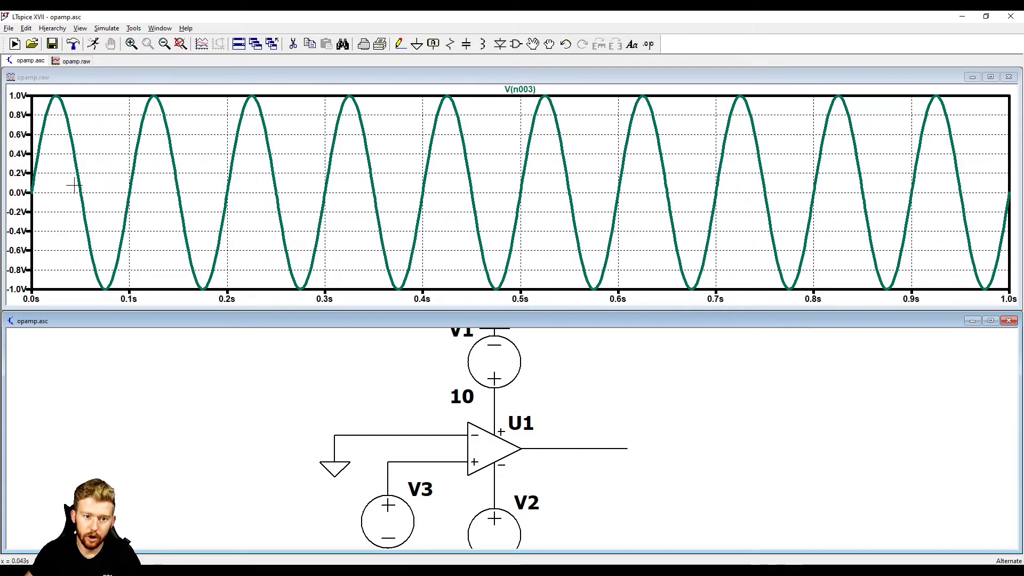
pyautogui.moveTo(115, 289)
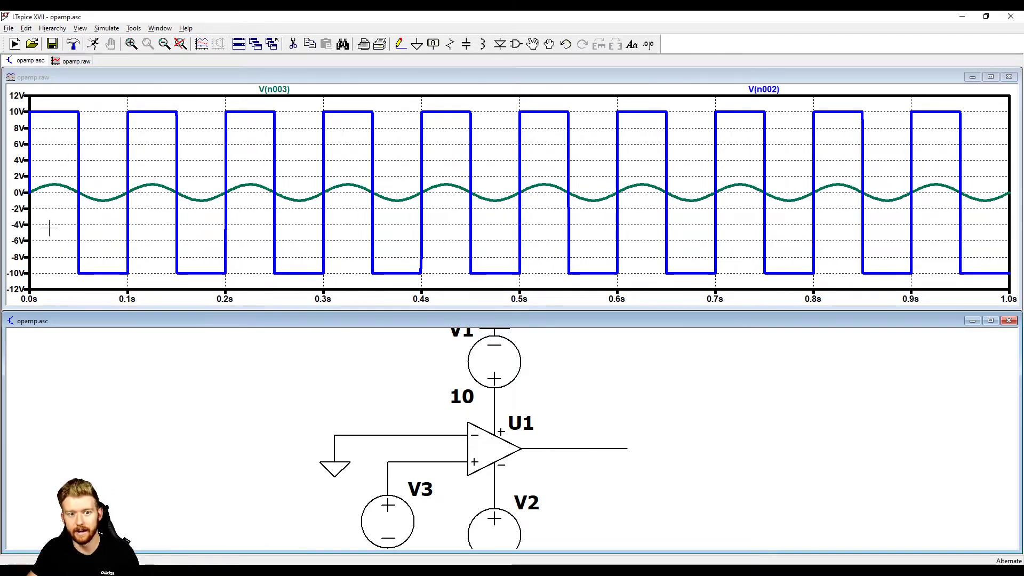
pyautogui.moveTo(78, 268)
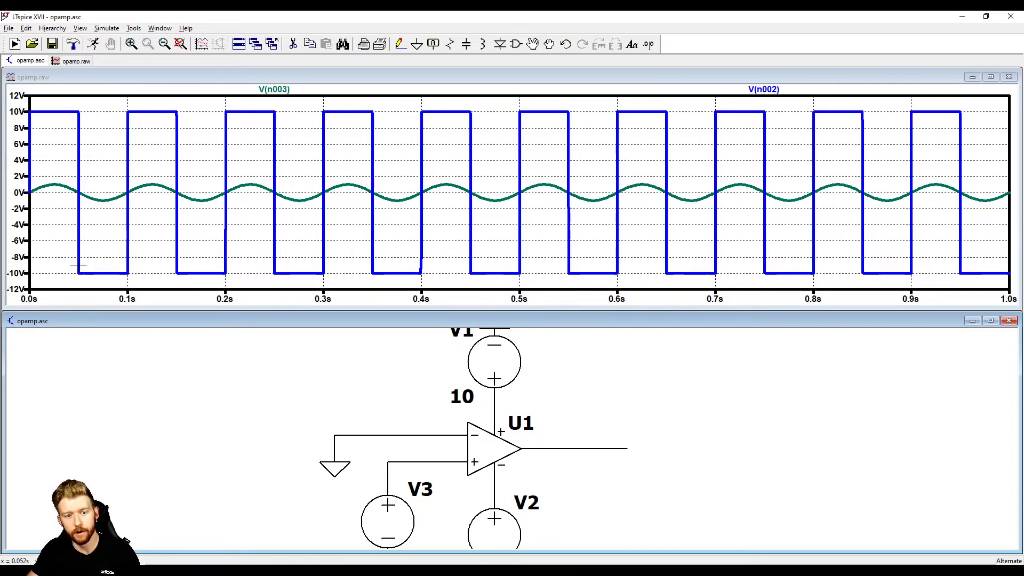
pyautogui.moveTo(51, 110)
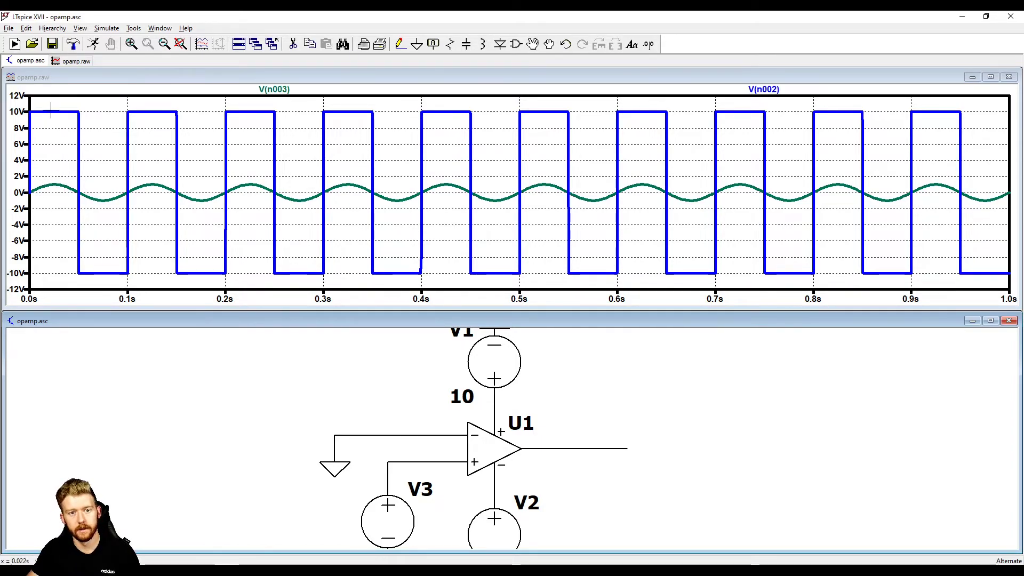
pyautogui.moveTo(117, 205)
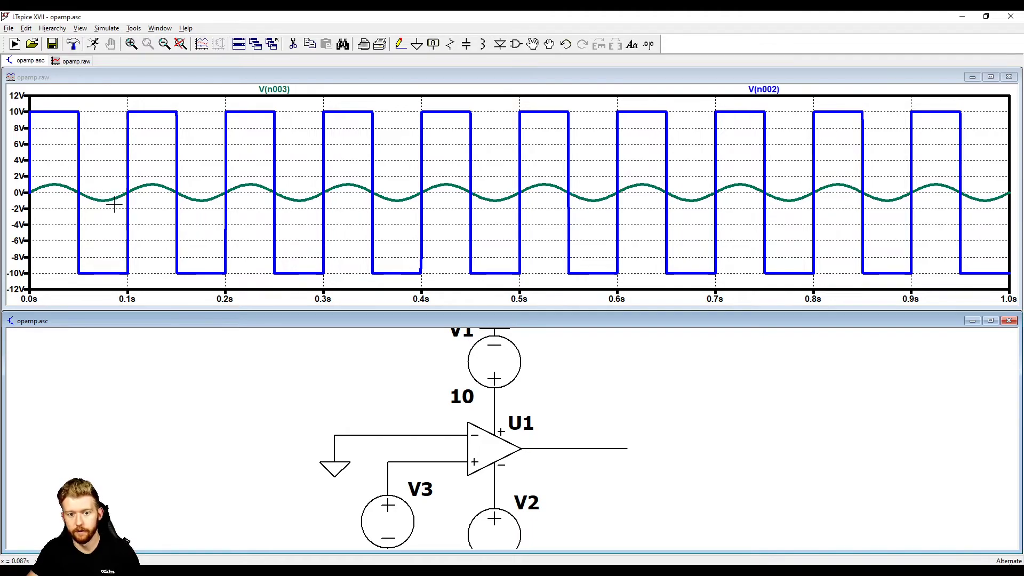
pyautogui.moveTo(154, 103)
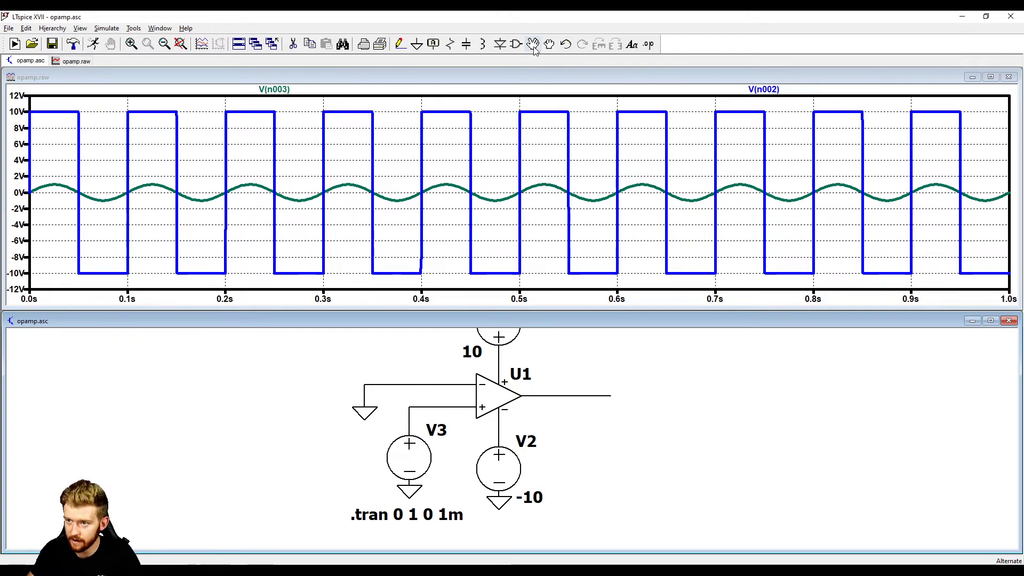
pyautogui.moveTo(533, 44)
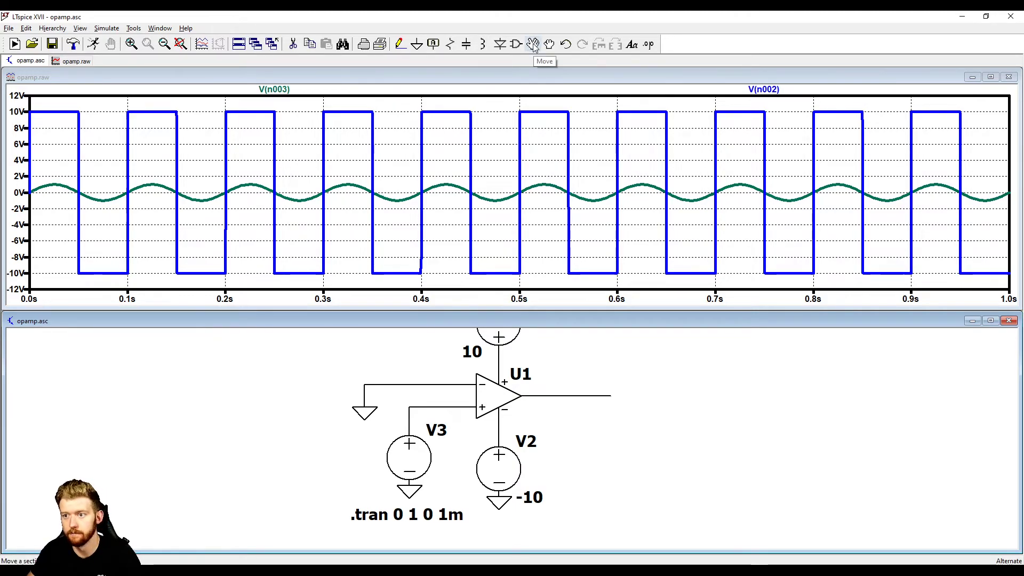
pyautogui.moveTo(549, 43)
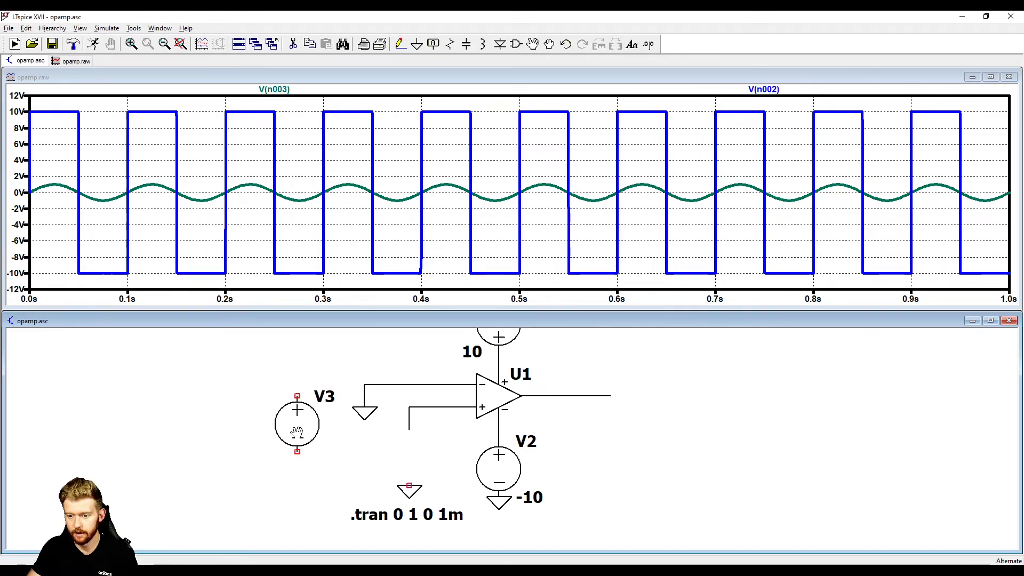
pyautogui.moveTo(366, 408)
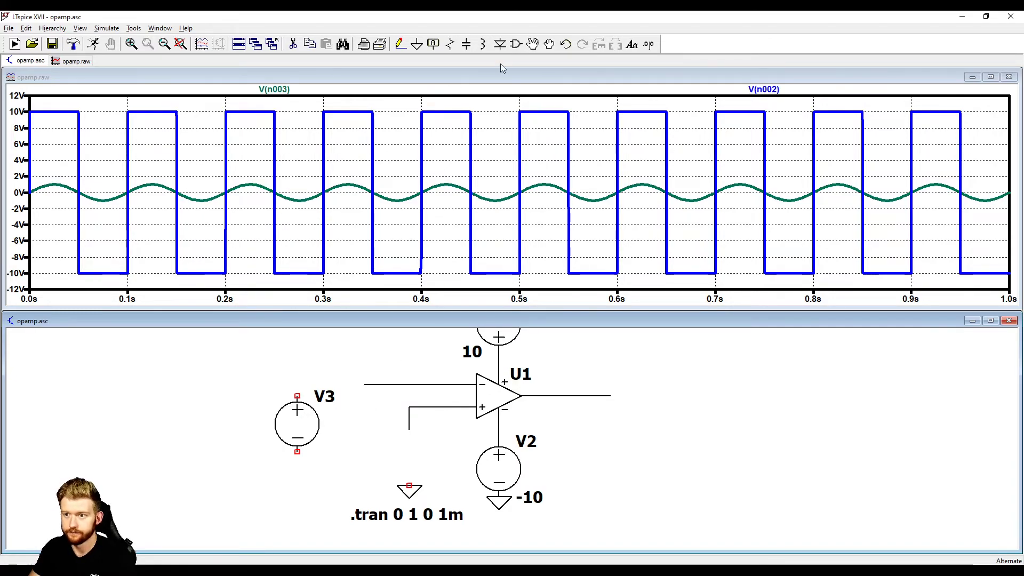
# Move V3 to the left so it drives the op amp's inverting input
pyautogui.moveTo(298, 423); pyautogui.dragTo(319, 436)
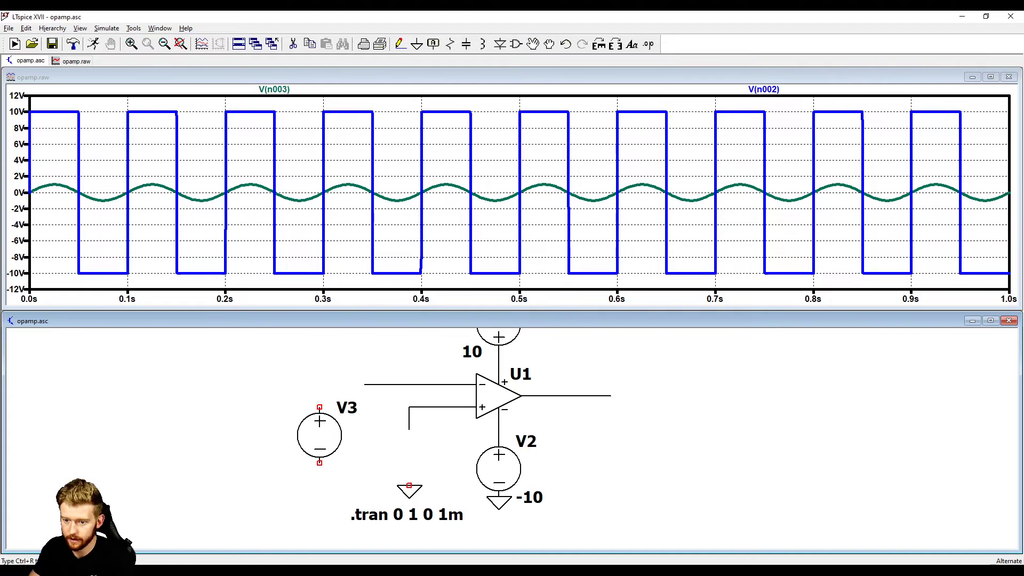
pyautogui.moveTo(319, 434); pyautogui.dragTo(365, 412)
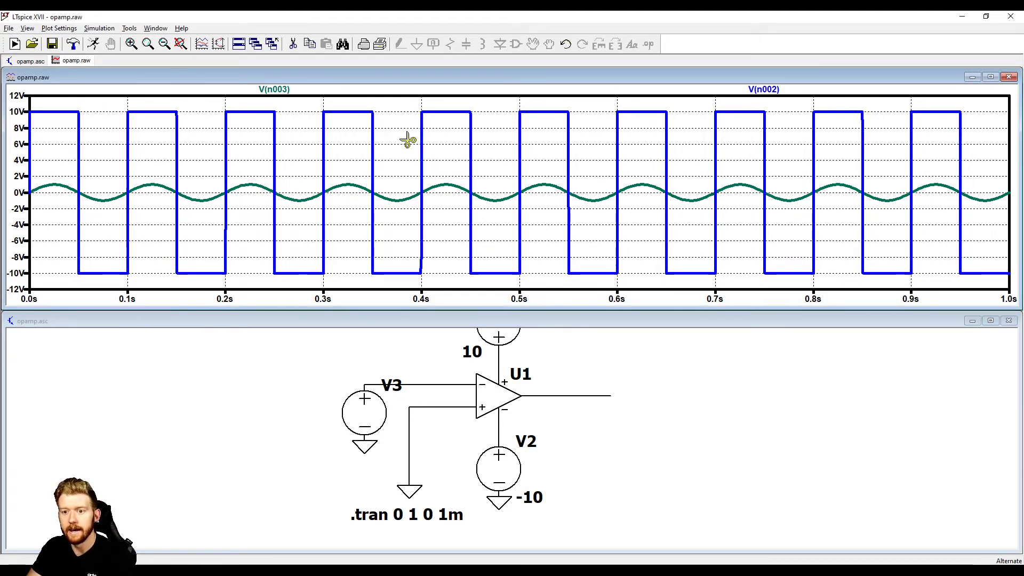
pyautogui.moveTo(274, 89)
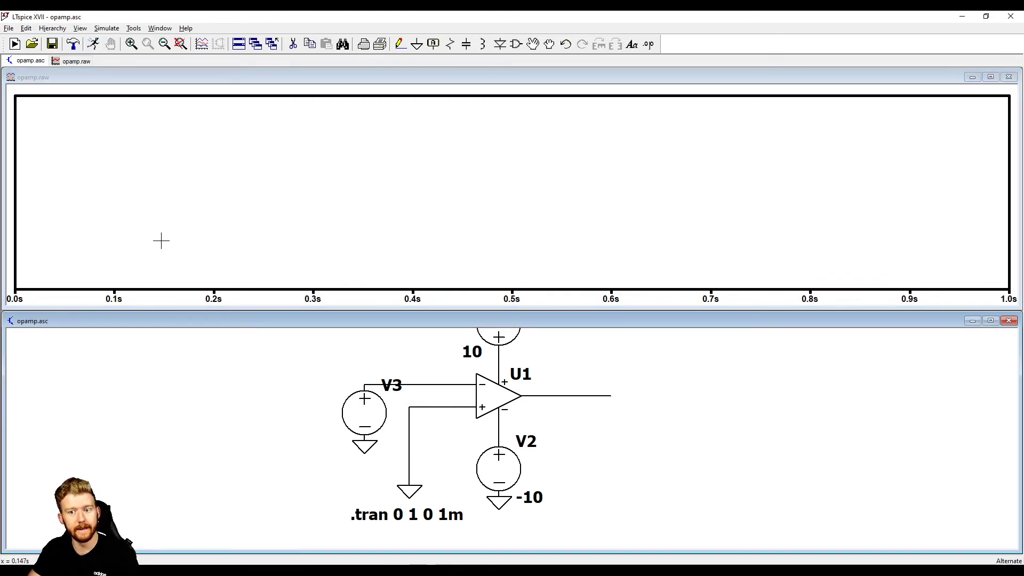
# Plot the 1 V sine at the inverting input as V(n002)
pyautogui.click(444, 389)
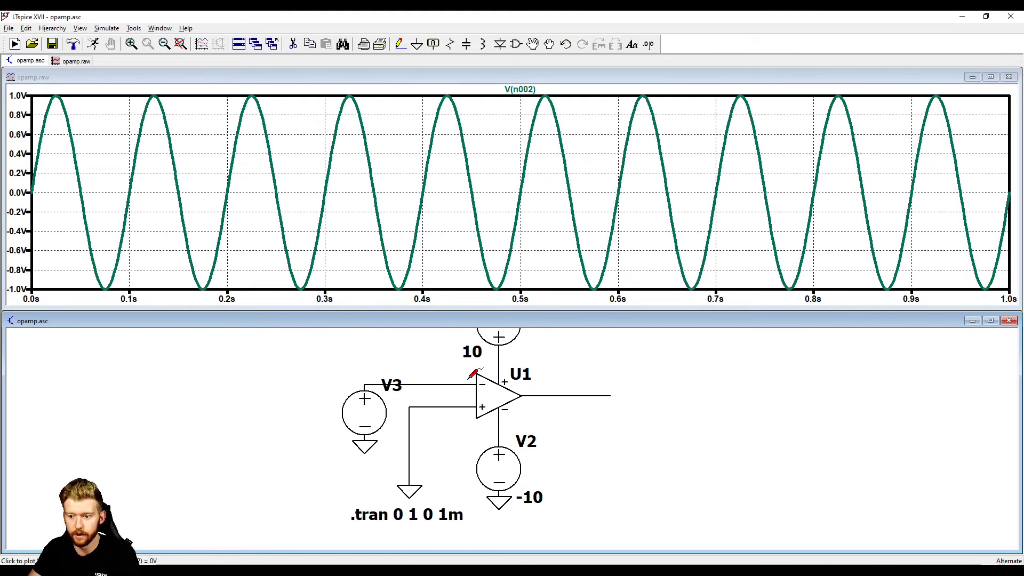
pyautogui.moveTo(588, 388)
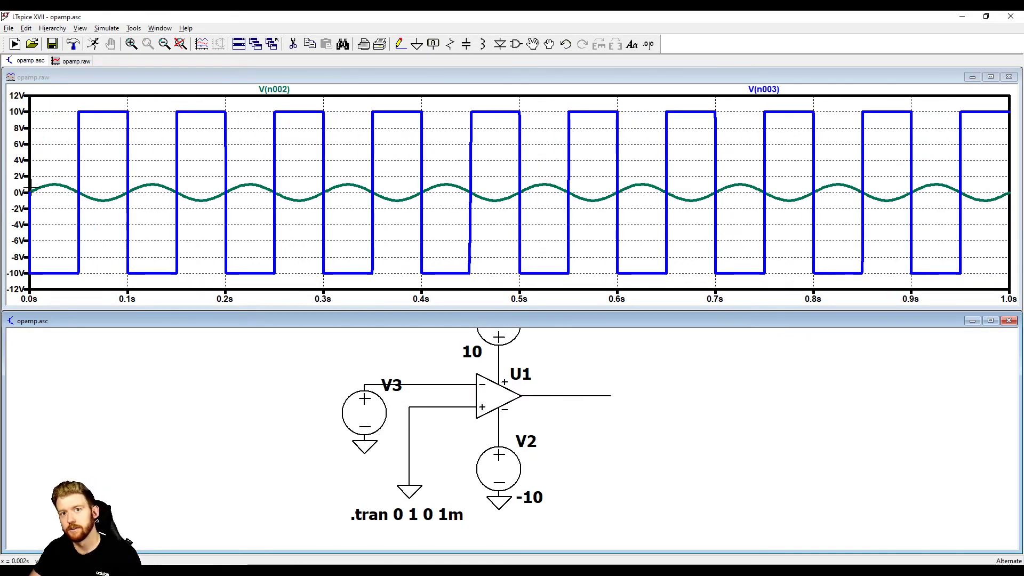
pyautogui.moveTo(58, 190)
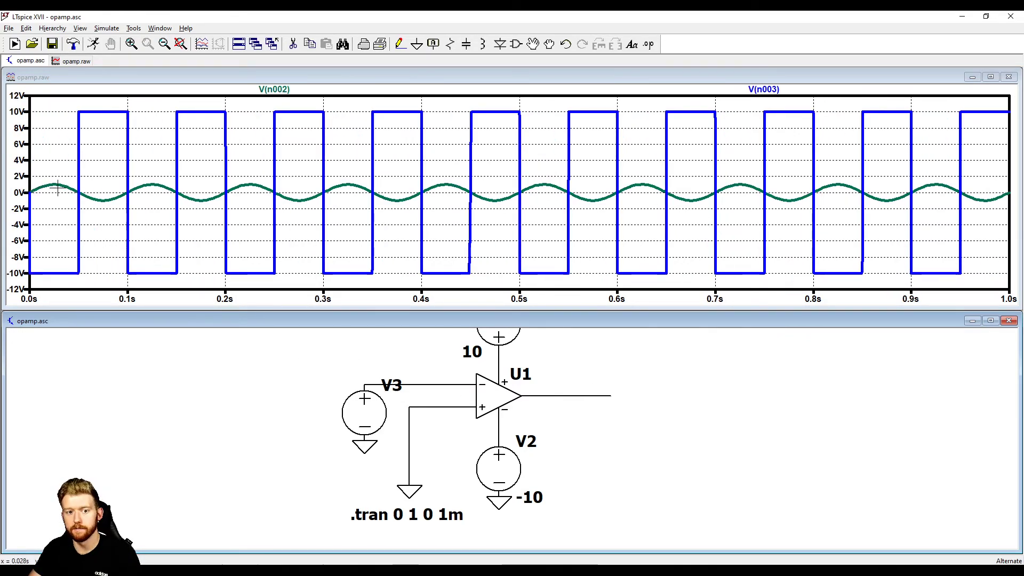
pyautogui.moveTo(48, 188)
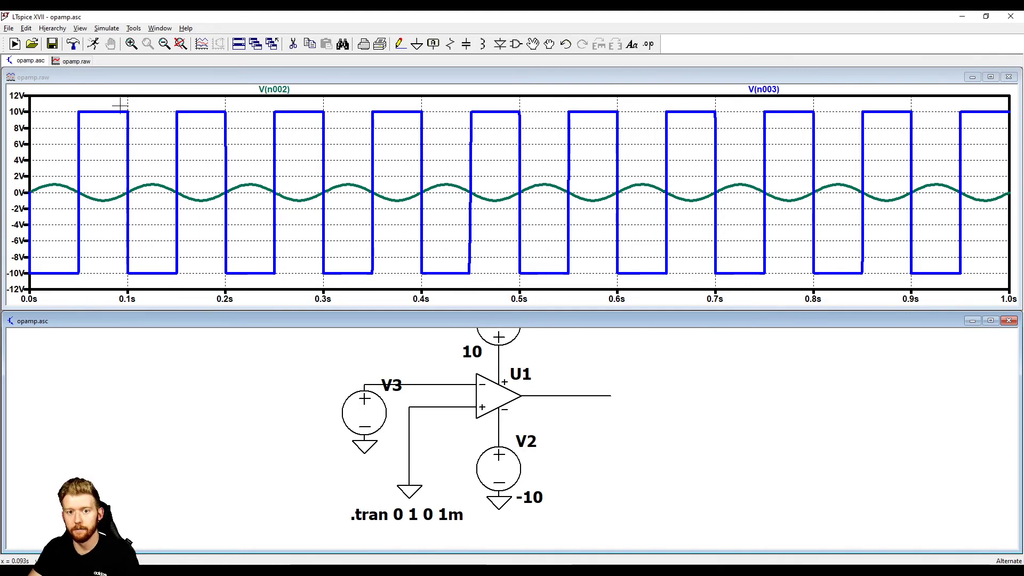
pyautogui.moveTo(314, 181)
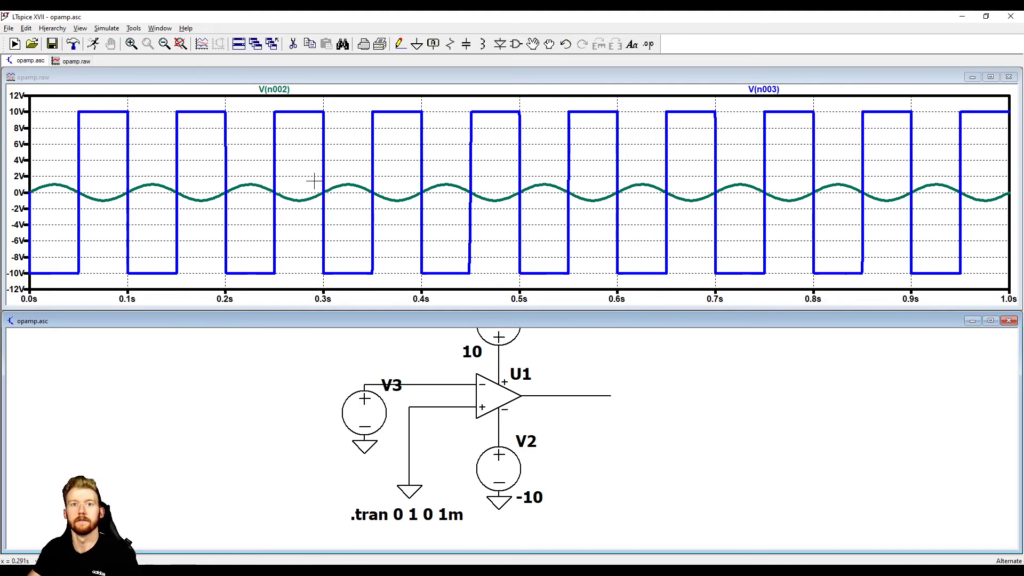